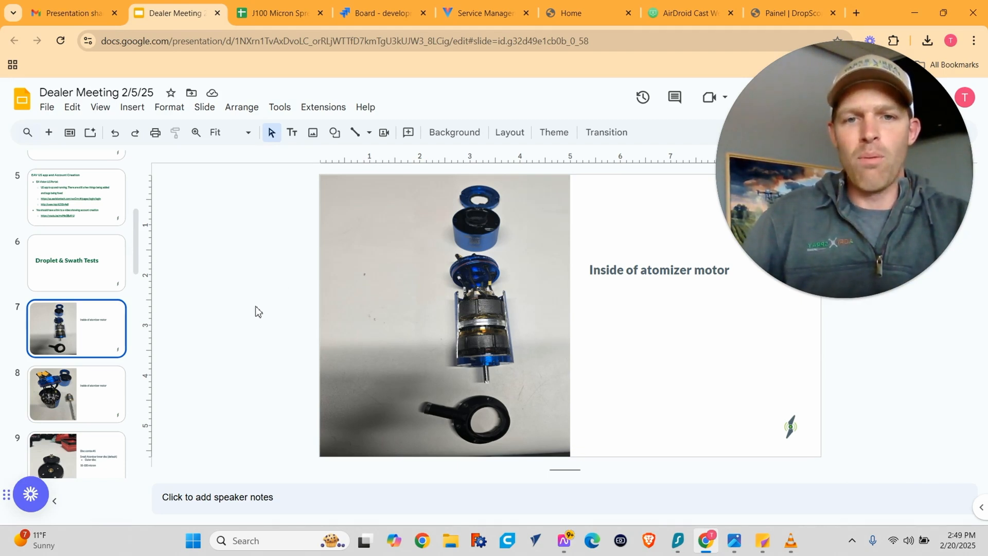
mouse_move(453, 351)
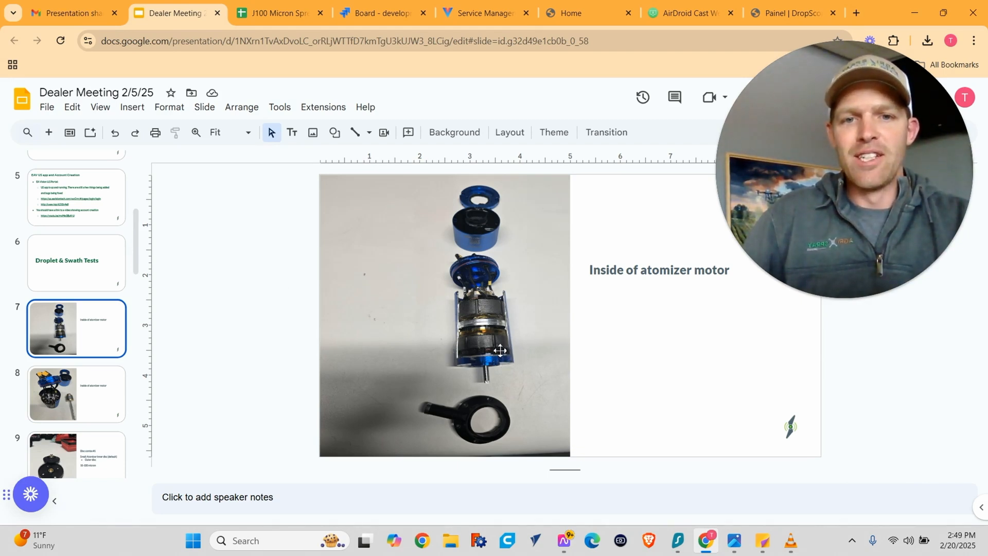
mouse_move(491, 352)
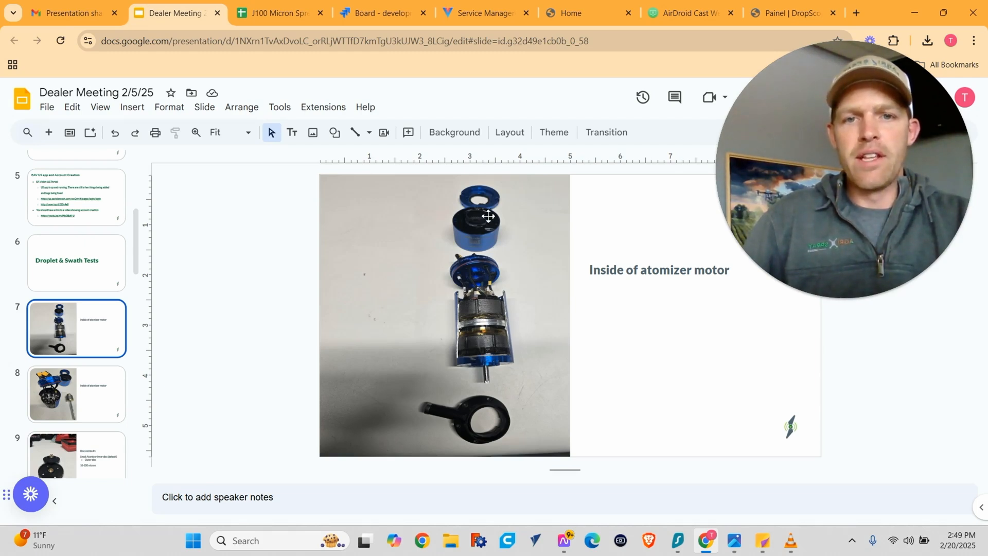
Page from the opened motor internals slide through the disc combos to Disc combo #3
left_click(76, 393)
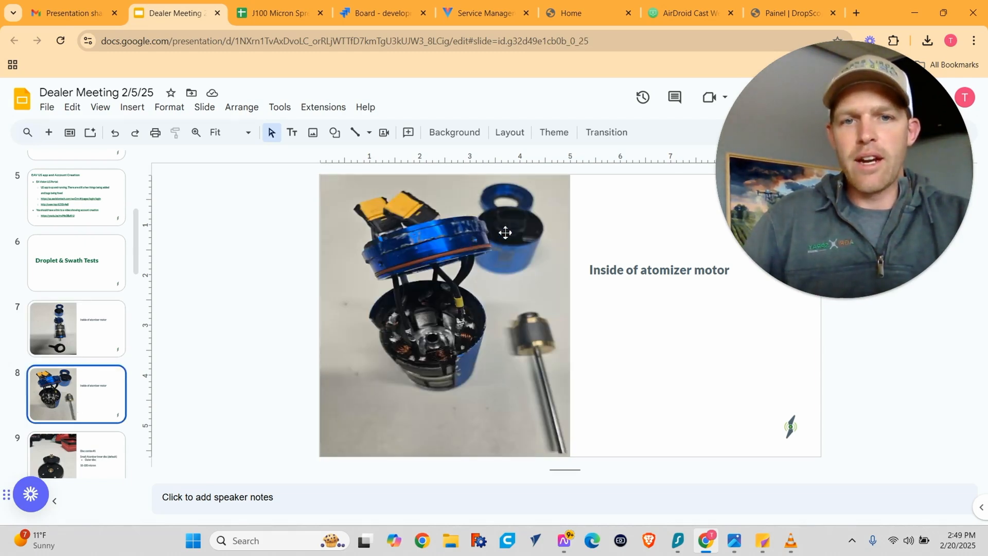
mouse_move(376, 250)
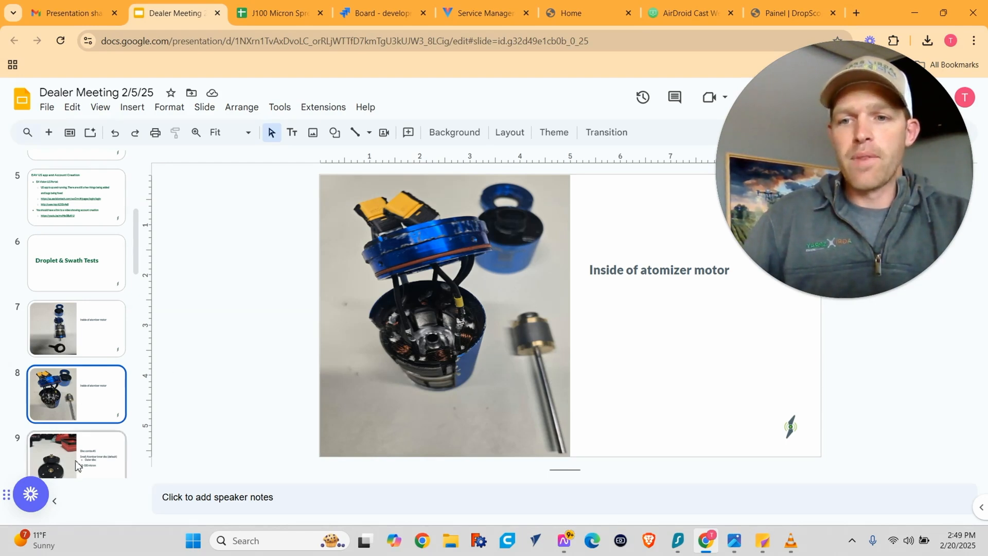
left_click(76, 454)
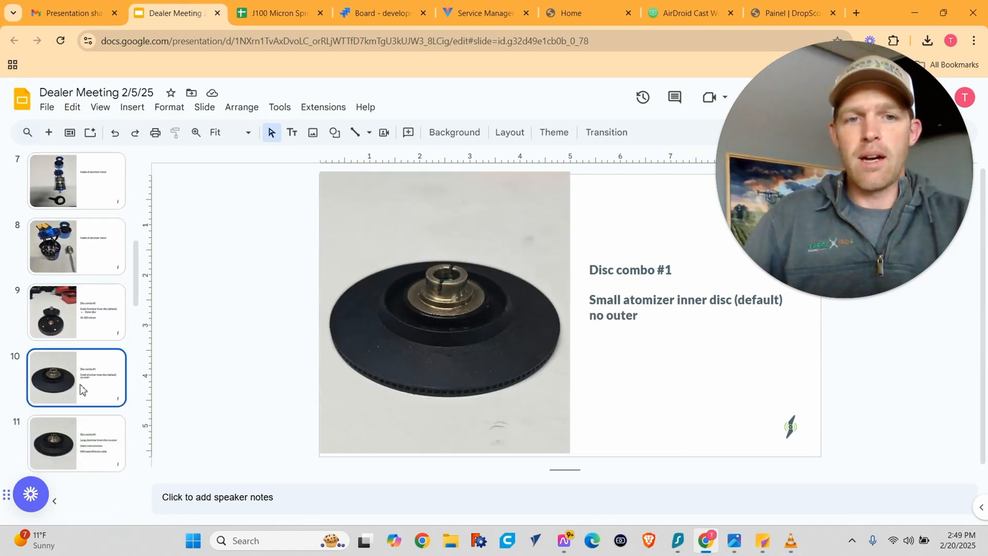
left_click(76, 440)
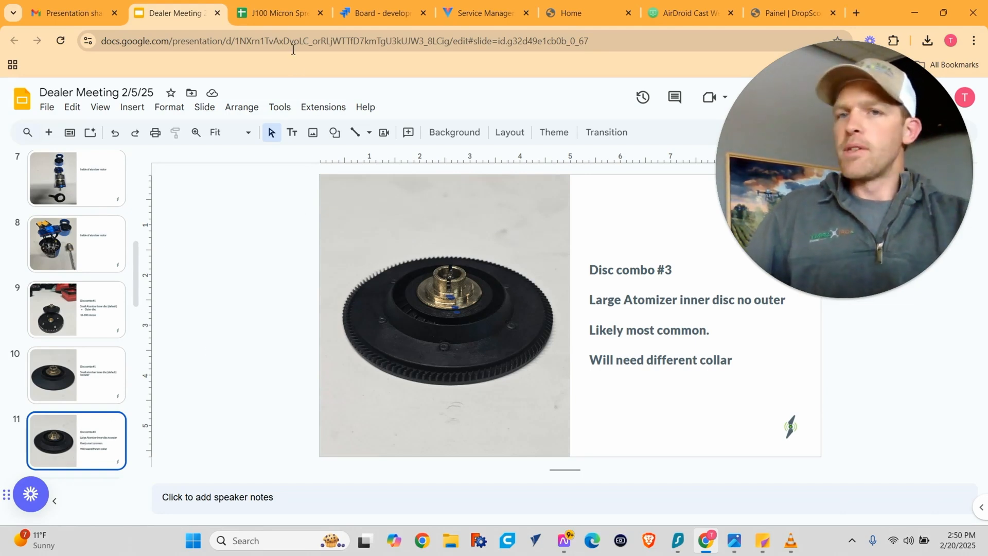
mouse_move(275, 12)
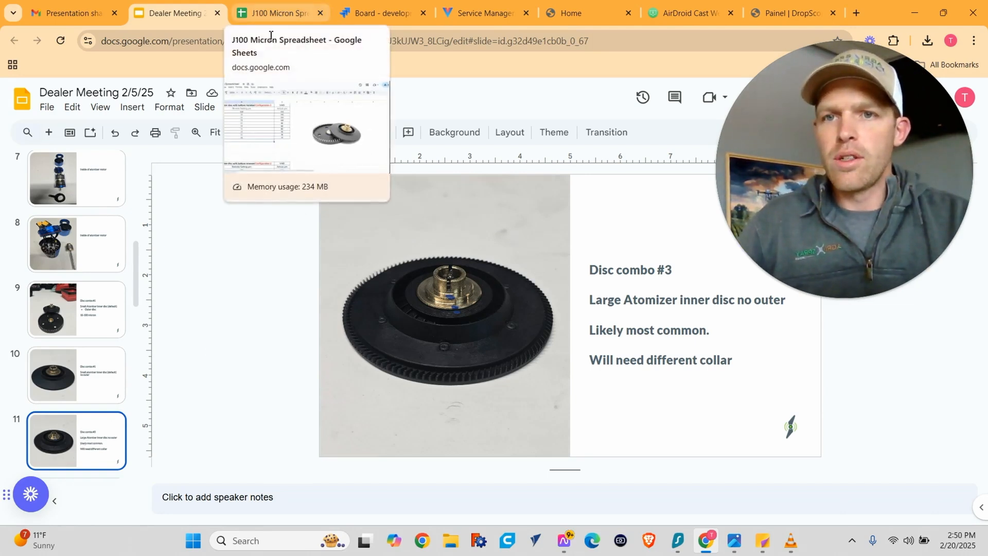
Show slide 12, the micron size table with plate and gear RPM and spin directions
left_click(76, 376)
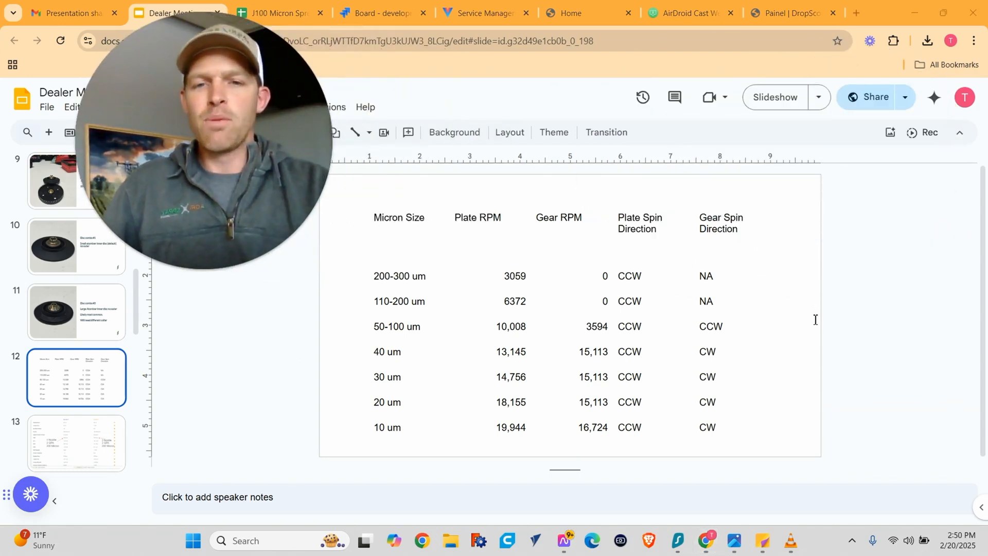
mouse_move(801, 348)
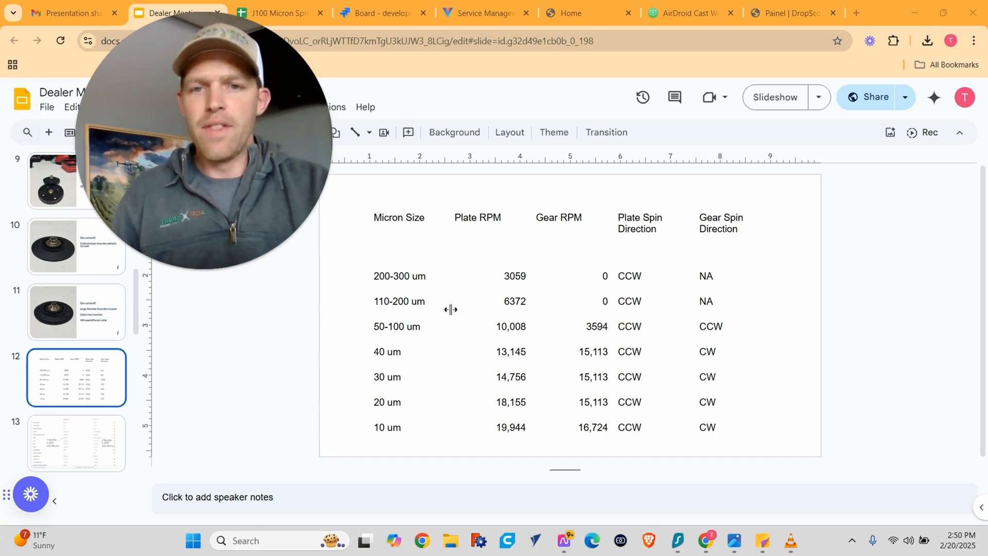
mouse_move(593, 284)
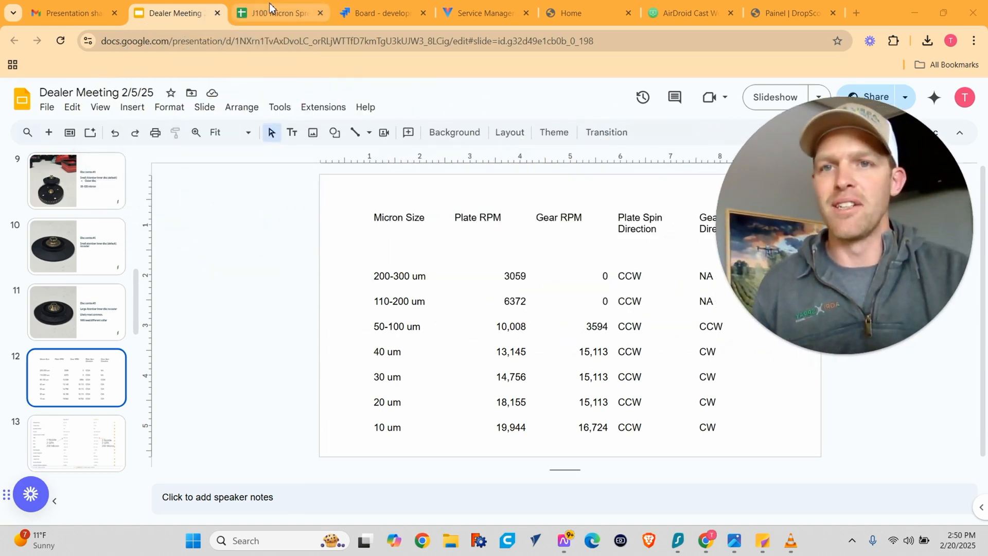
Glance at the J100 Micron Spreadsheet, then show the DropScope dashboard (85 analyses, 387 samples)
left_click(275, 12)
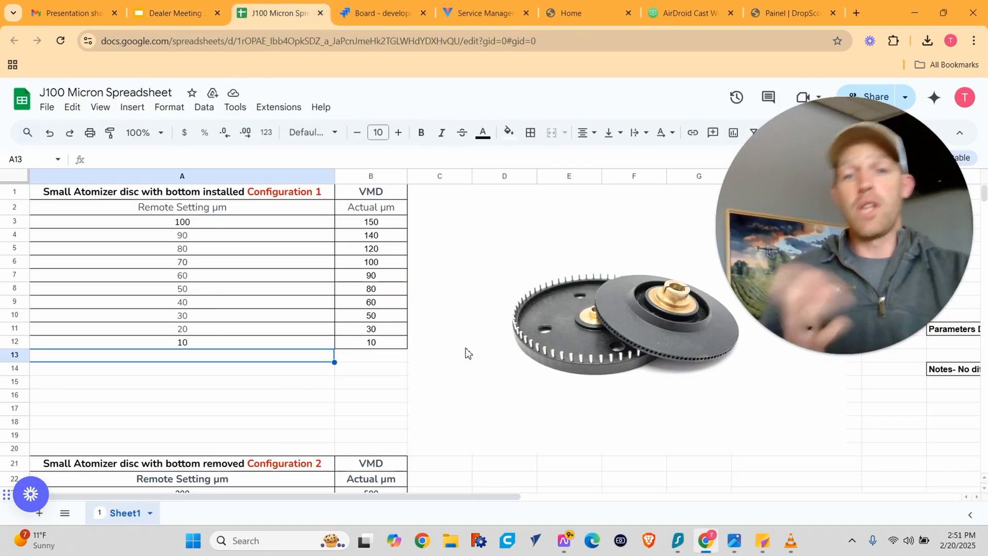
mouse_move(391, 409)
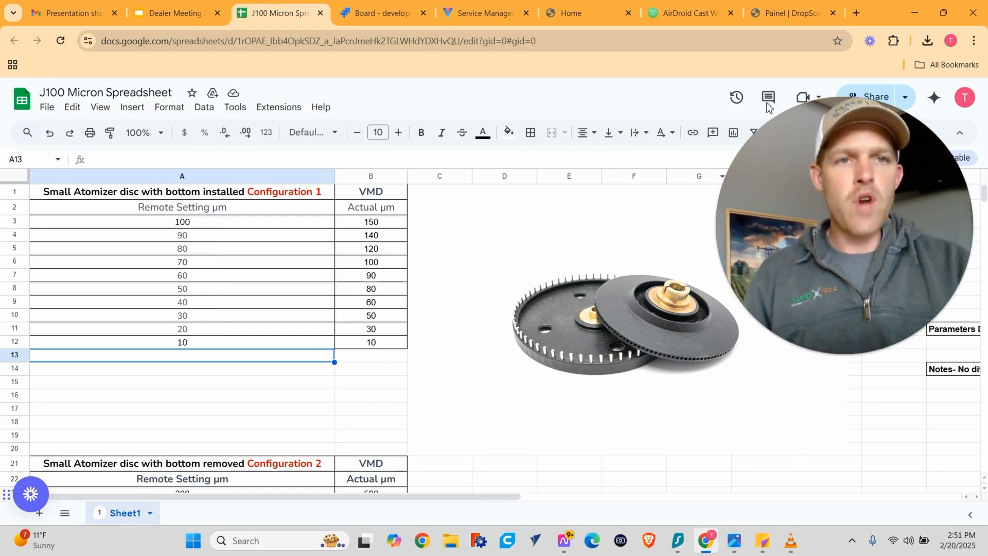
left_click(792, 13)
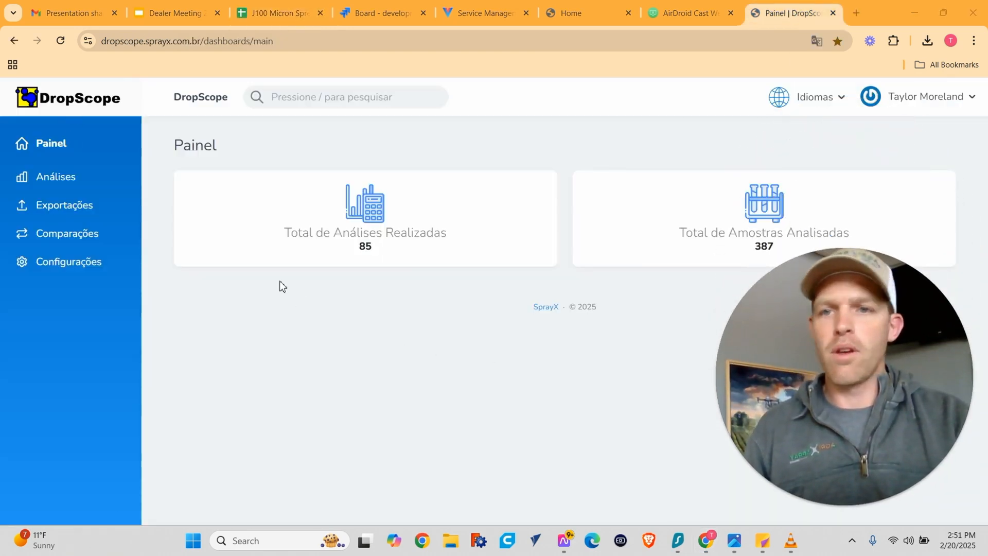
mouse_move(371, 271)
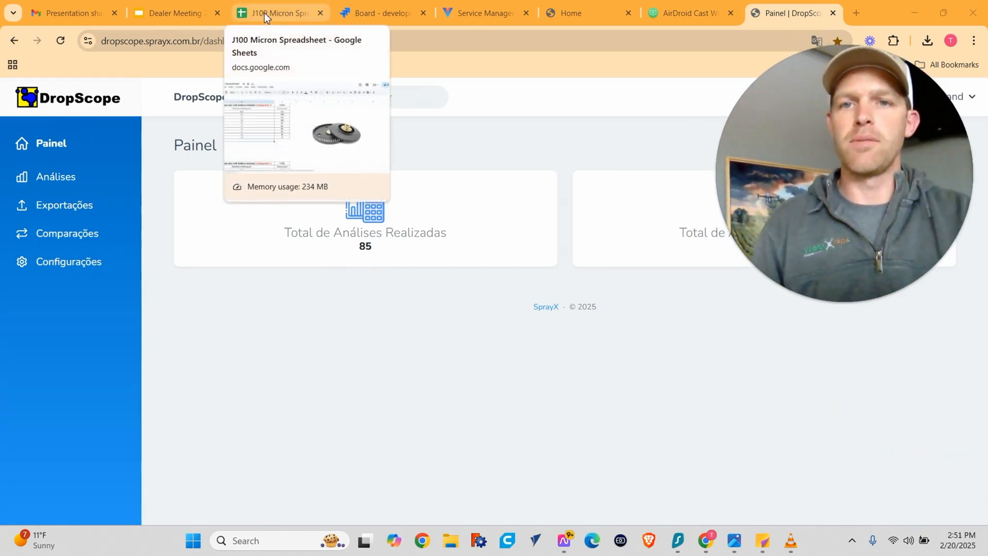
Return to the J100 Micron Spreadsheet showing Configuration 1 remote settings versus actual VMD
left_click(275, 12)
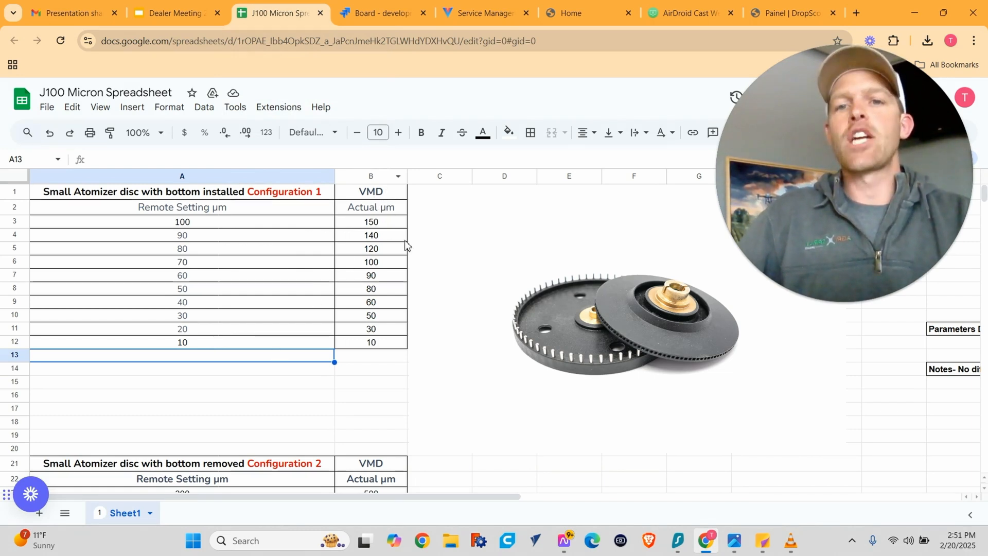
mouse_move(422, 271)
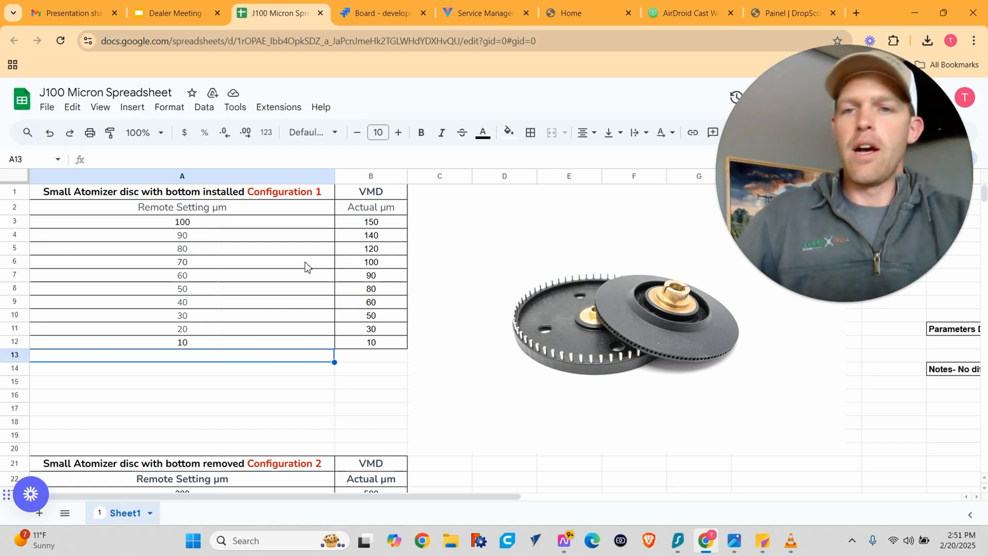
mouse_move(278, 254)
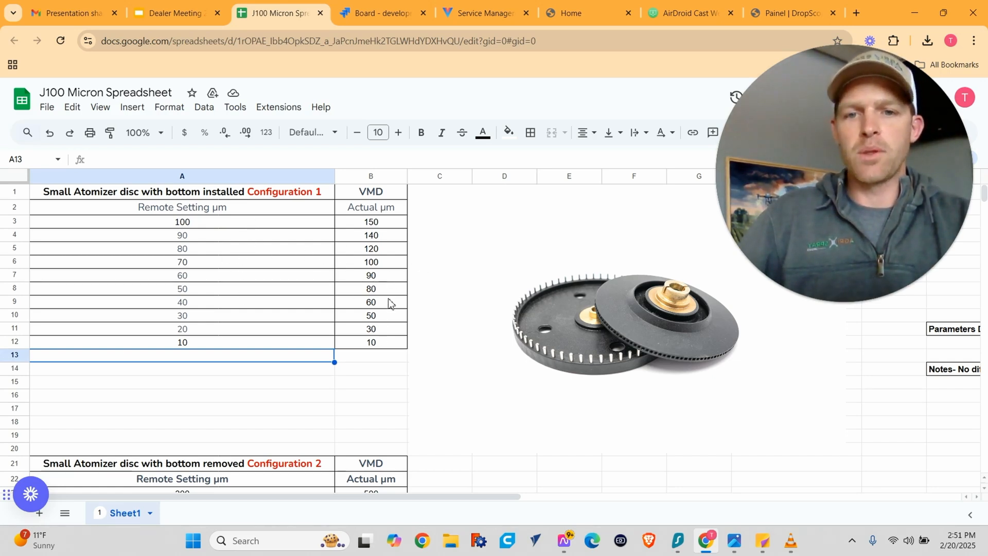
mouse_move(392, 332)
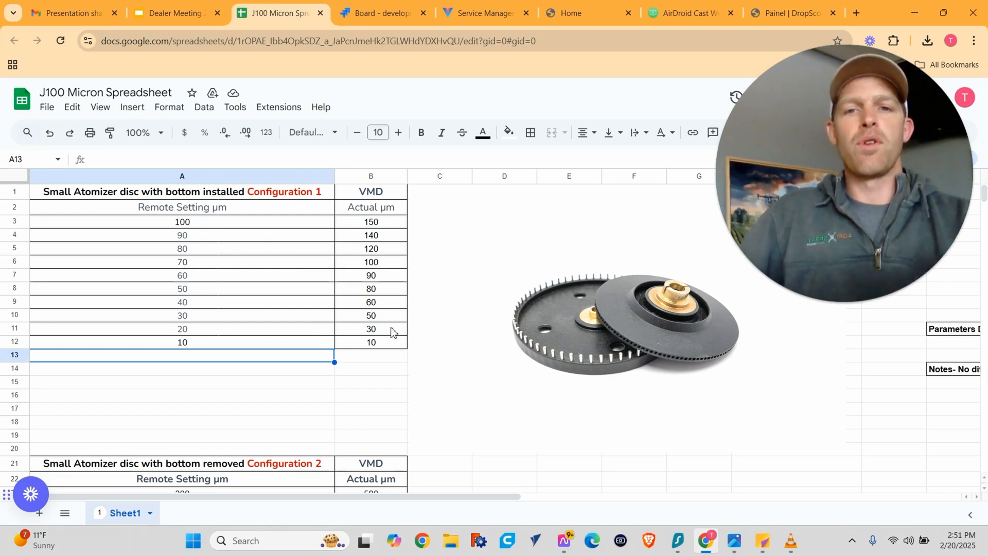
mouse_move(546, 396)
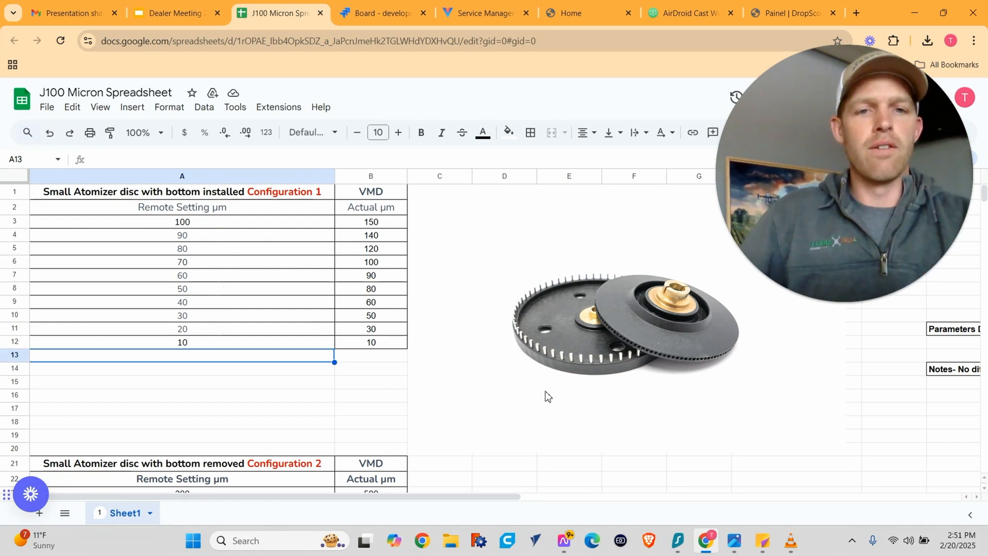
mouse_move(415, 389)
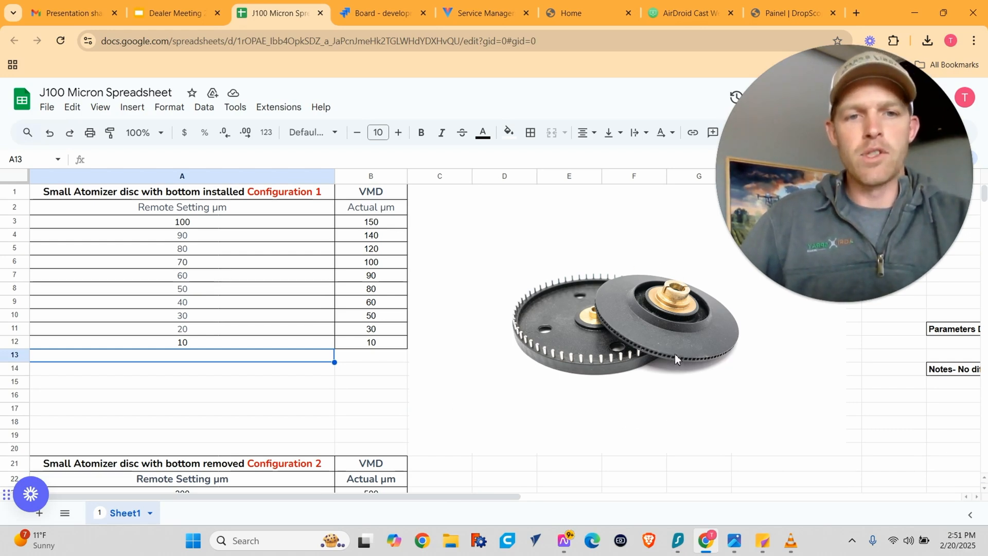
mouse_move(526, 321)
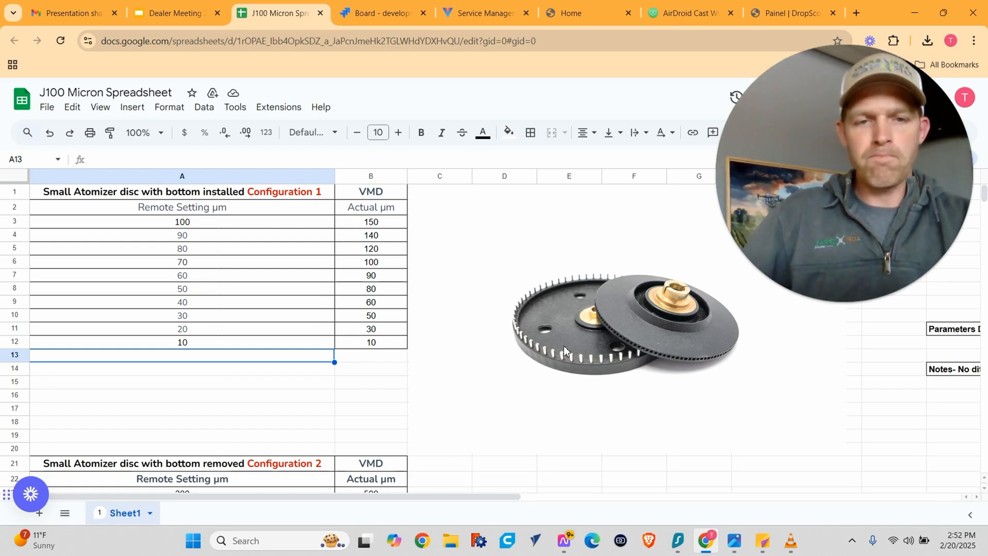
scroll("down", 3)
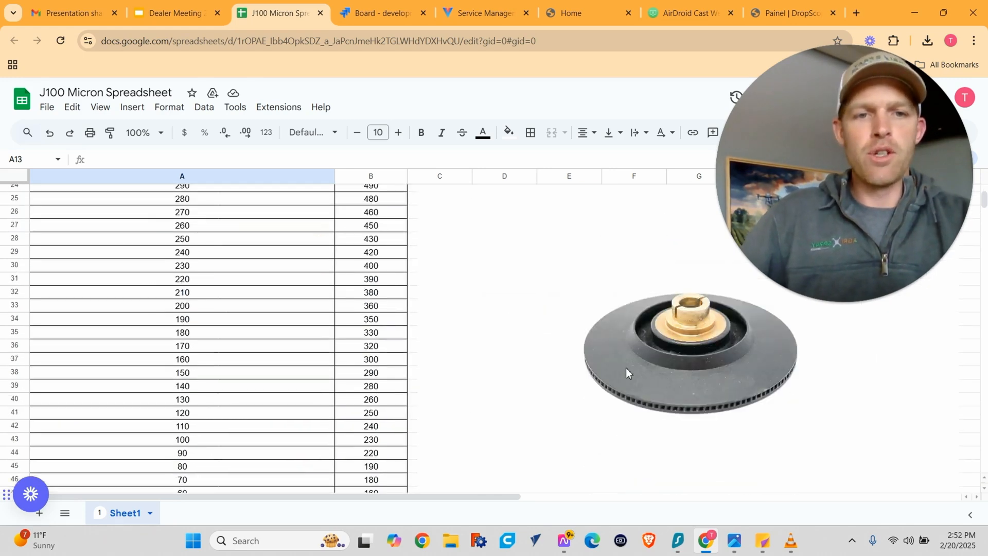
mouse_move(525, 349)
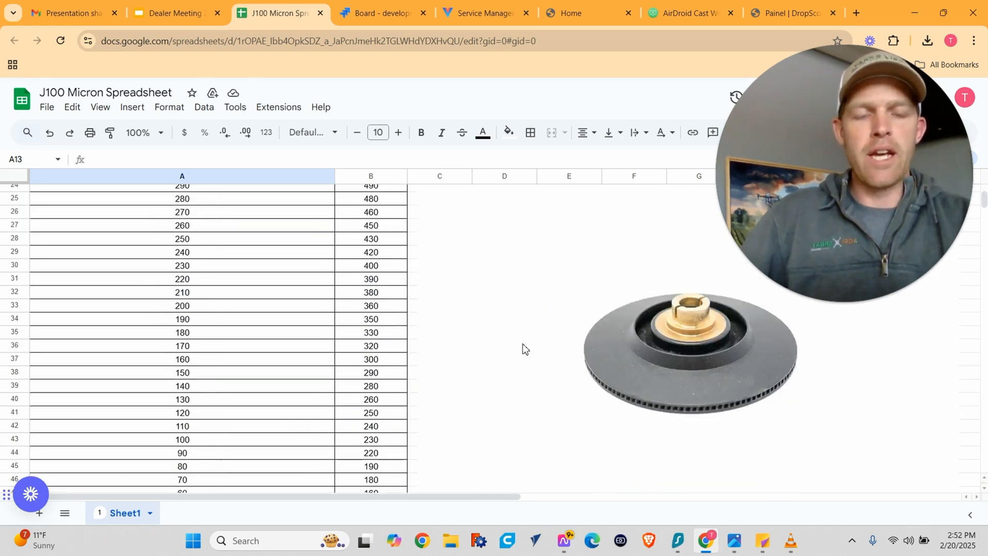
scroll("down", 3)
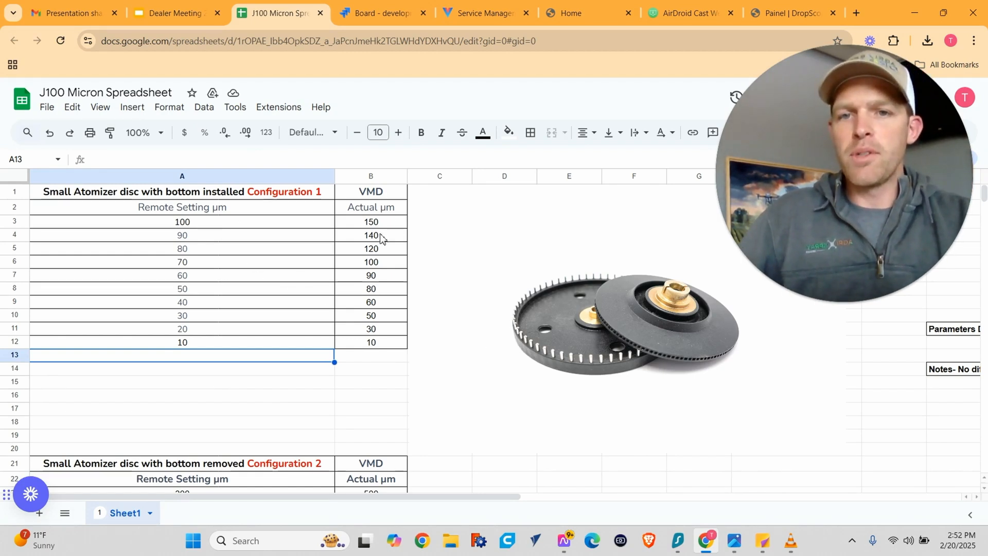
left_click(182, 342)
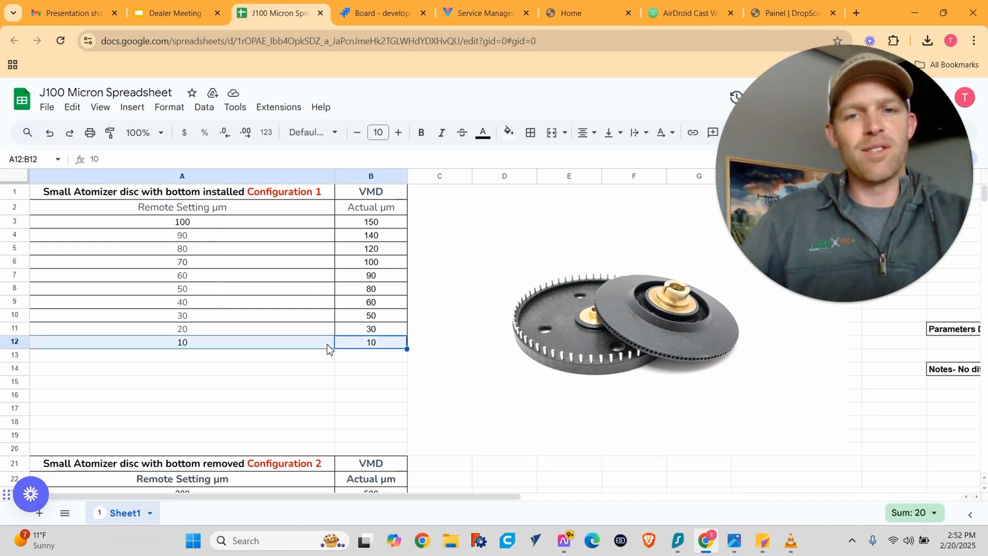
mouse_move(241, 228)
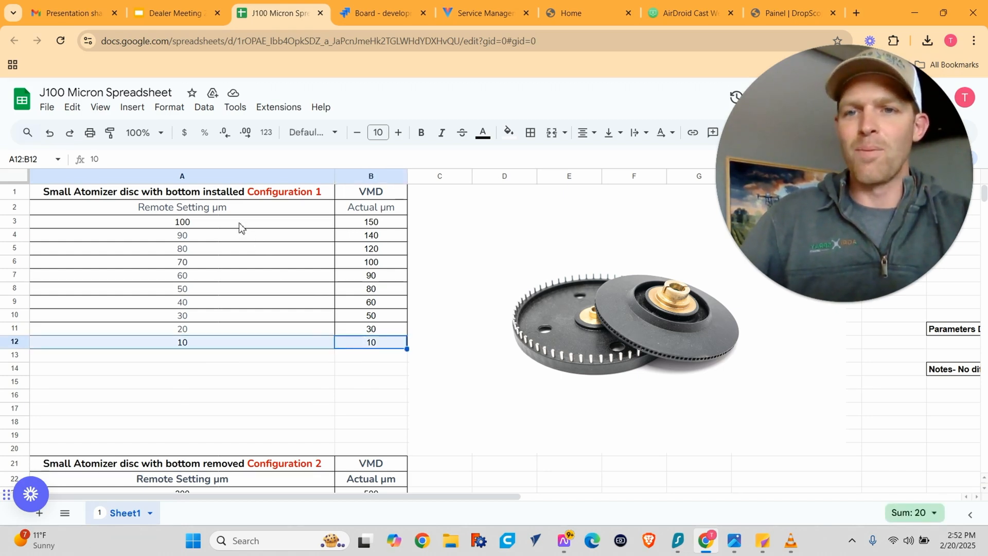
left_click(370, 222)
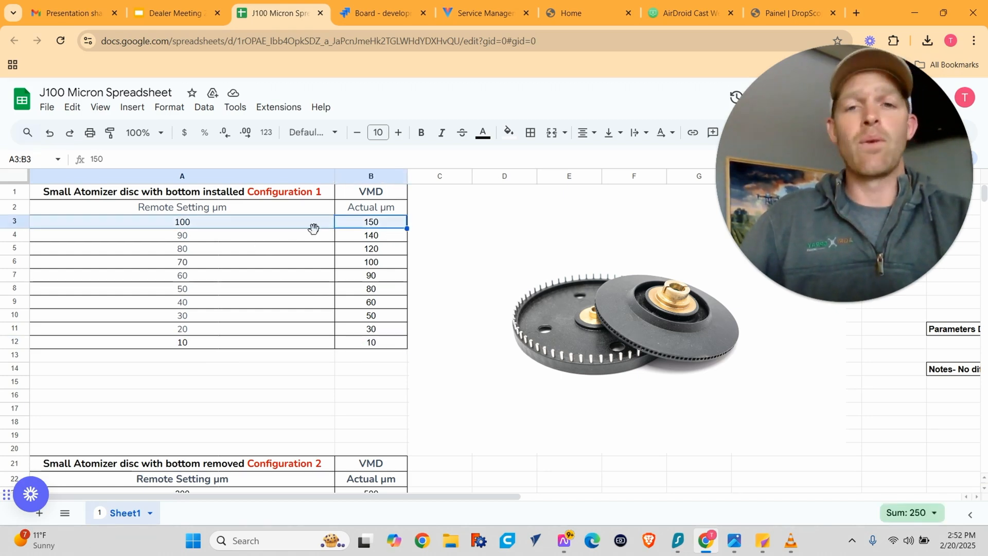
scroll("down", 3)
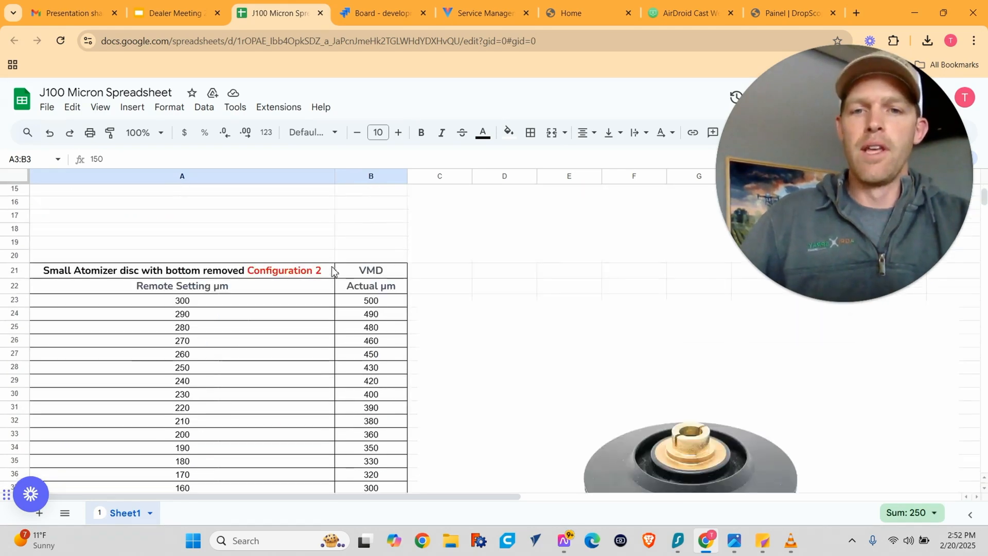
scroll("down", 3)
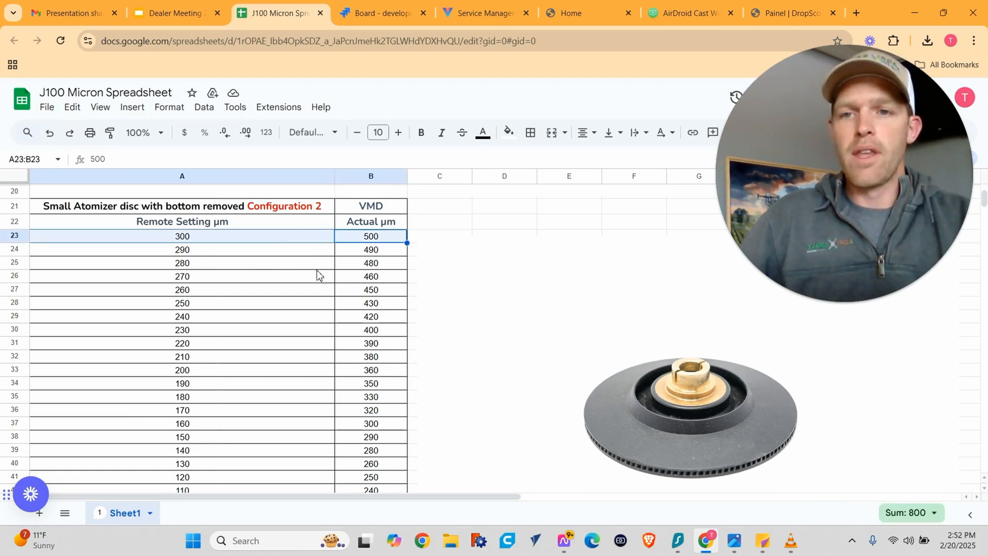
scroll("down", 3)
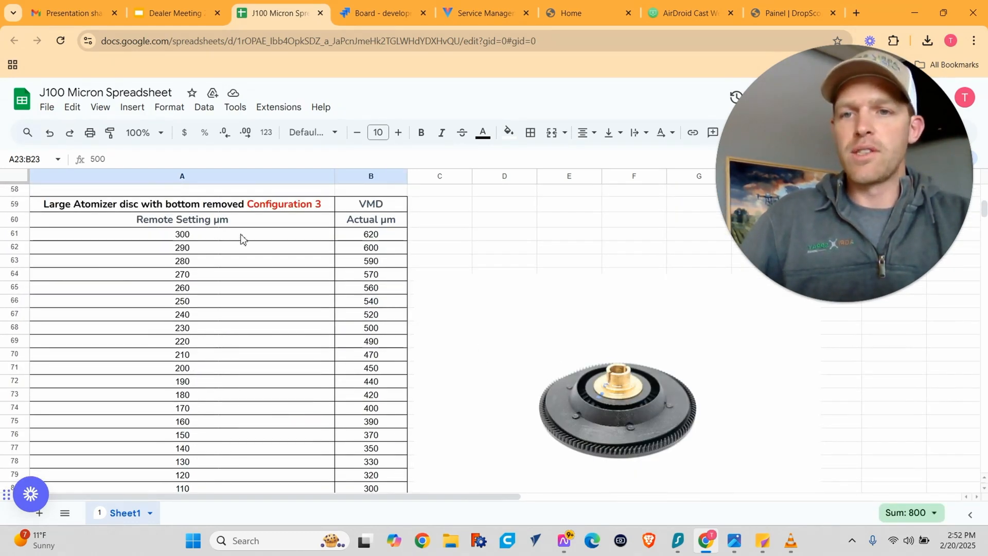
left_click(182, 233)
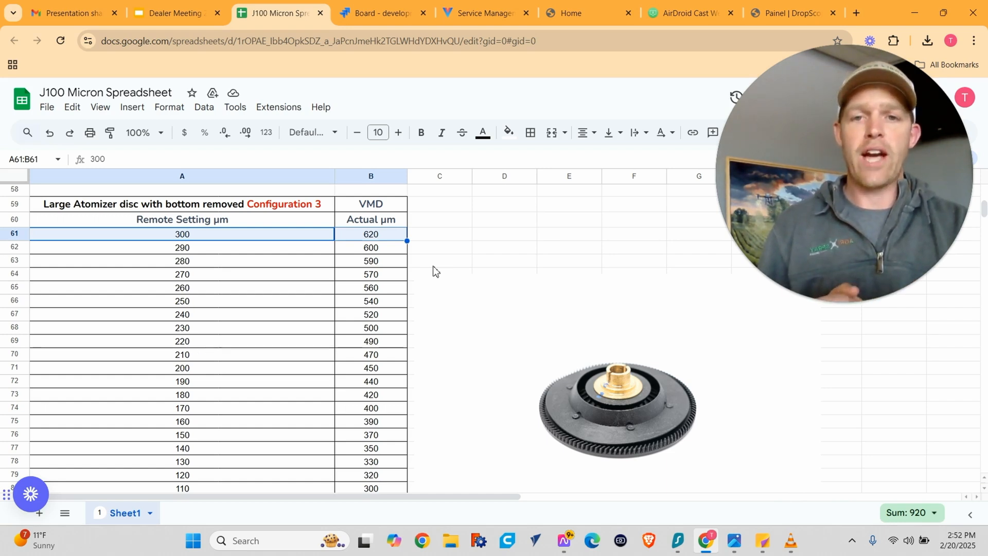
mouse_move(441, 394)
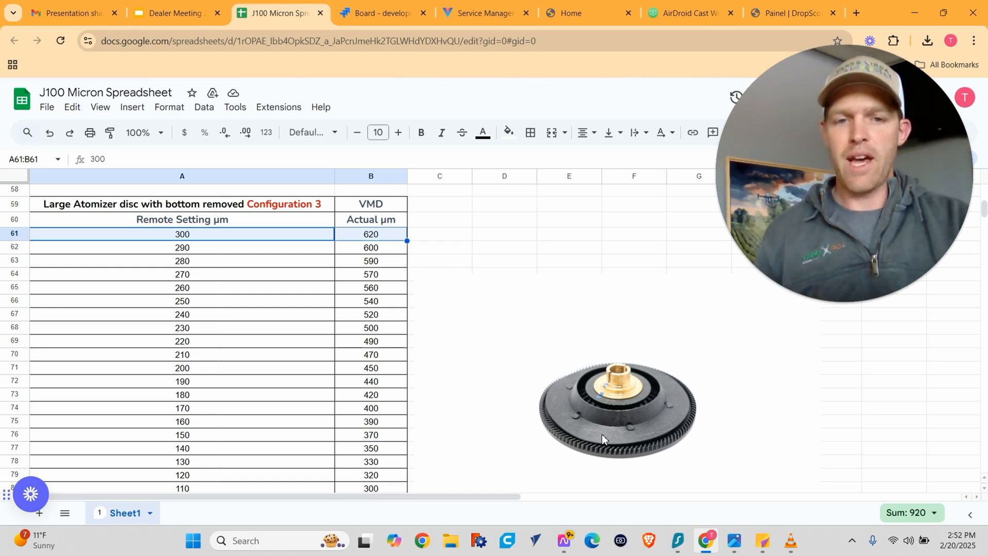
mouse_move(275, 244)
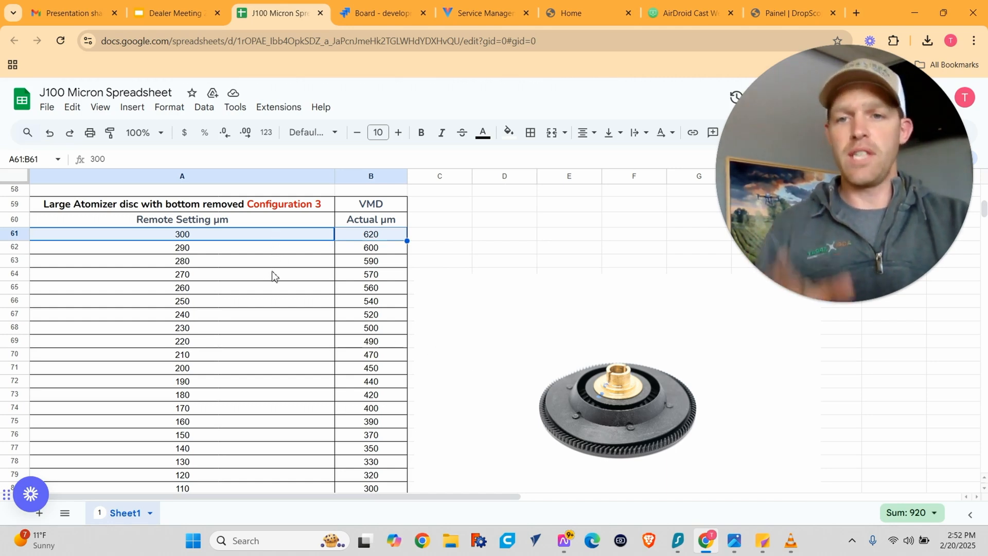
scroll("down", 3)
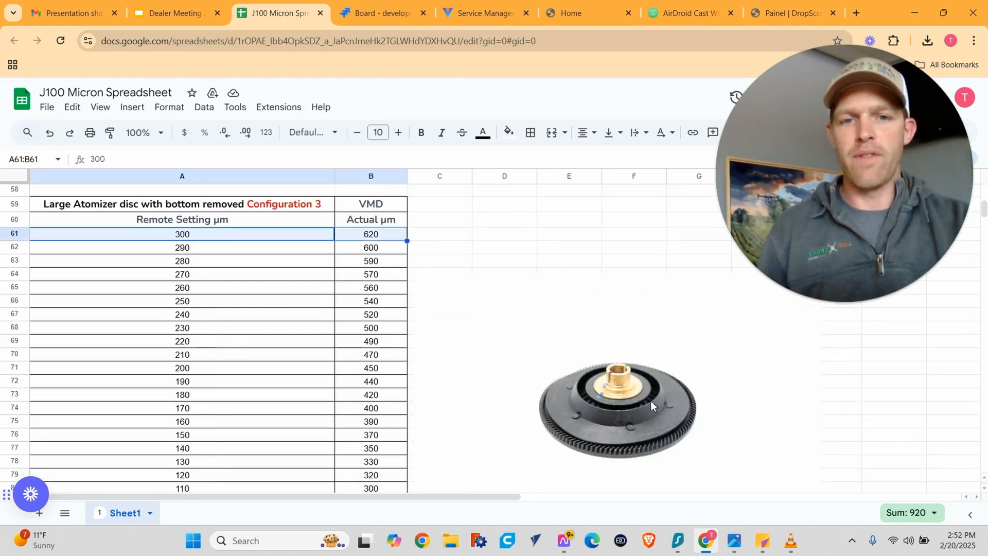
scroll("down", 3)
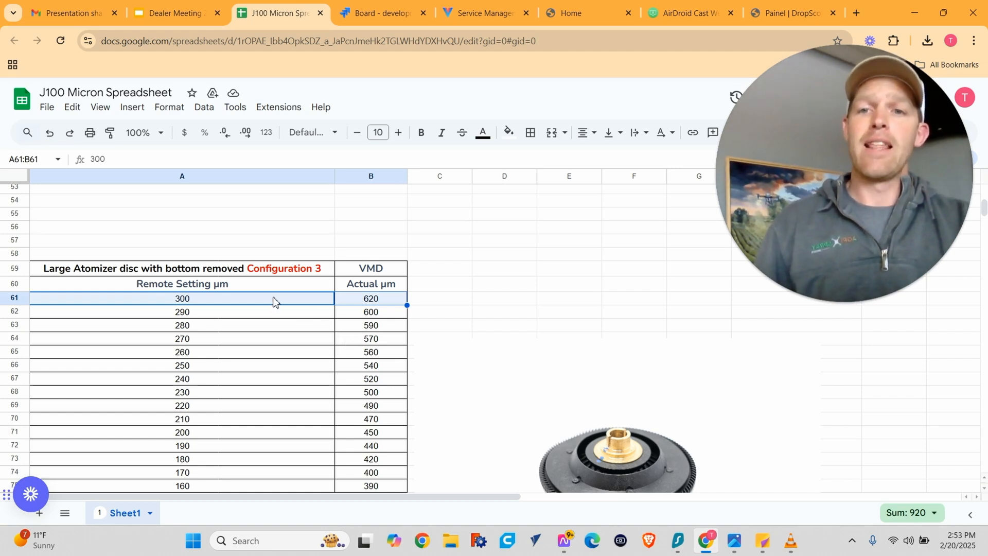
left_click(370, 298)
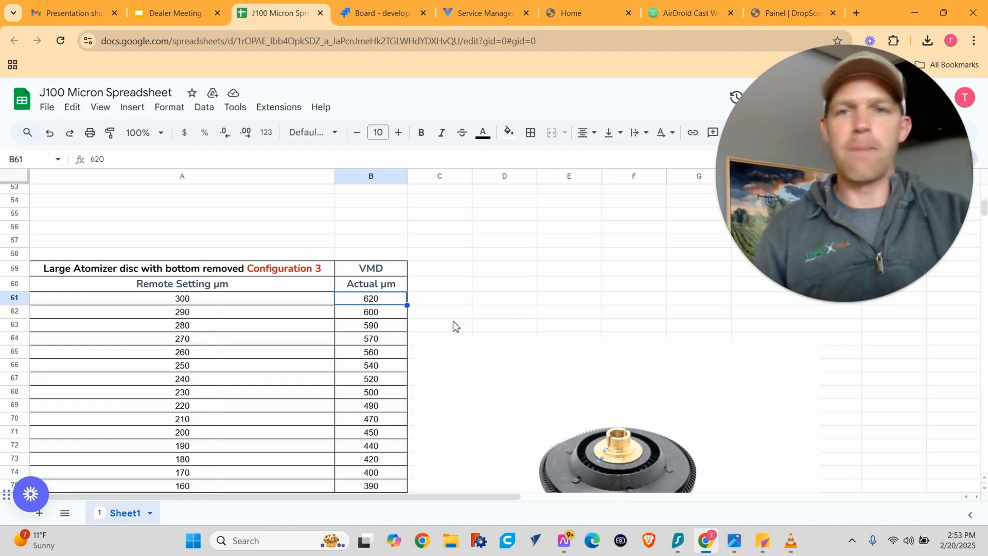
mouse_move(478, 247)
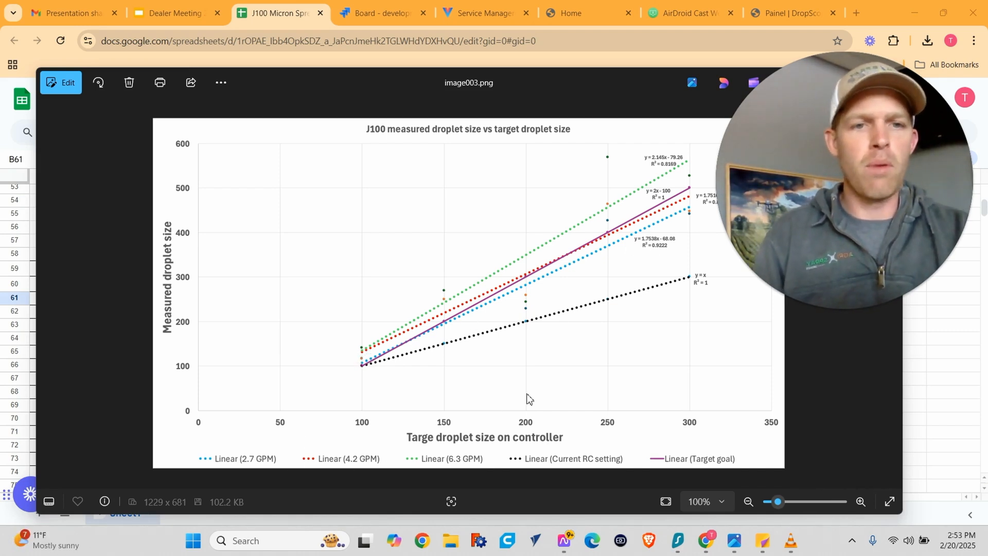
mouse_move(458, 351)
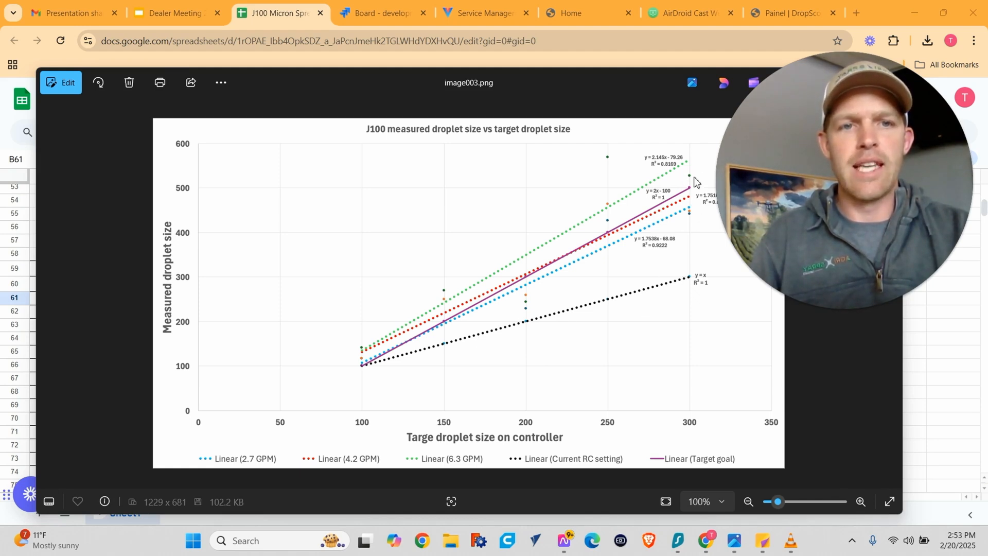
mouse_move(691, 193)
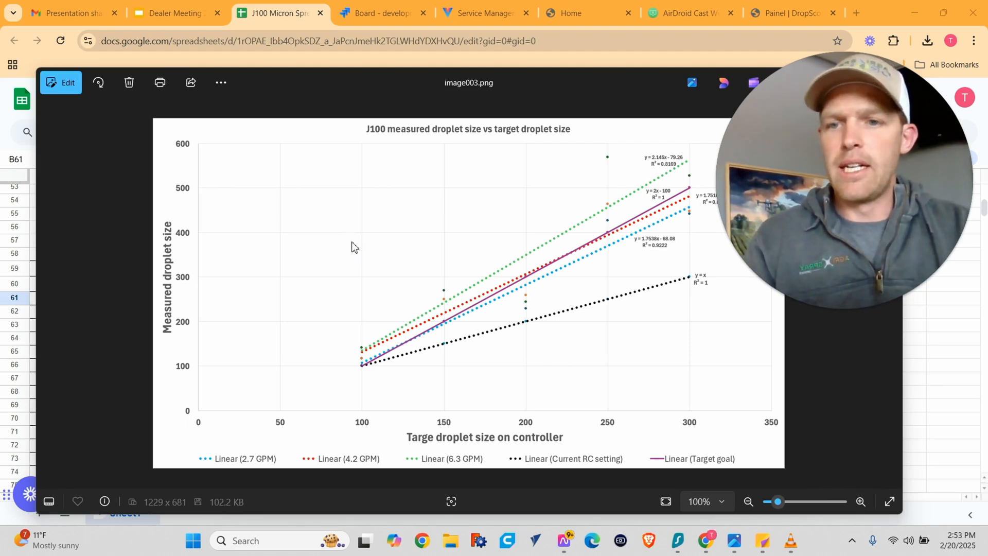
Switch back to the dealer meeting presentation after viewing the droplet size chart
left_click(171, 12)
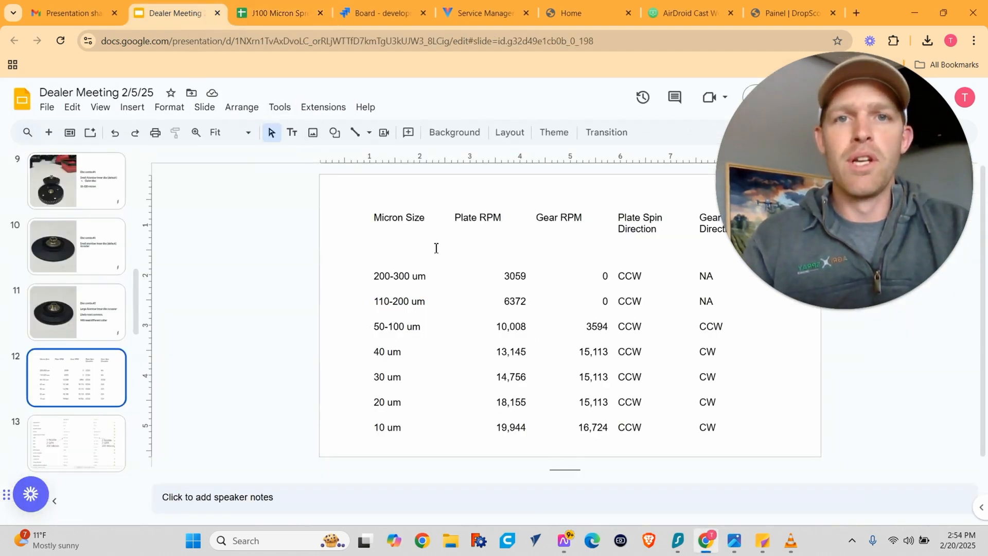
Bring up the AirDroid Cast tab mirroring the Motorola Edge Plus home screen
key("alt+tab")
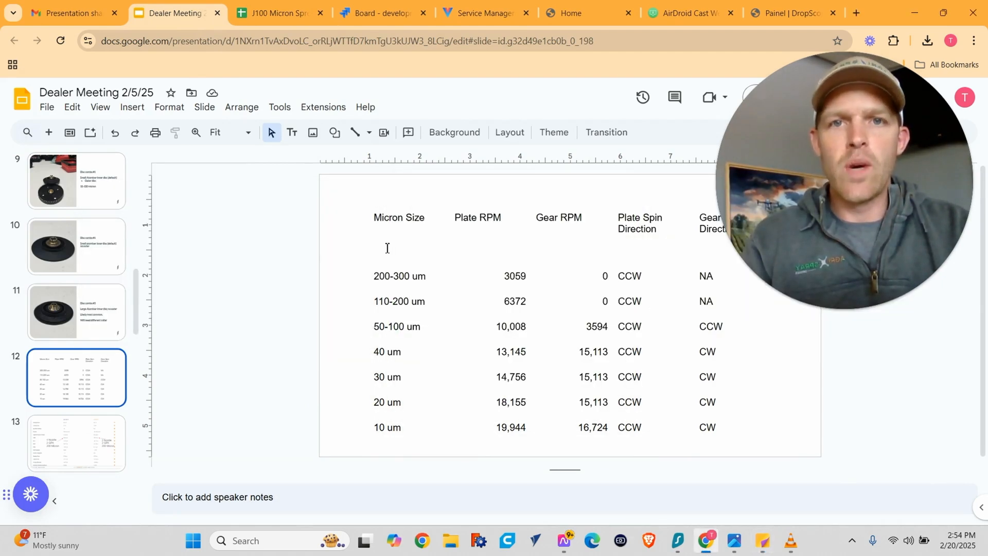
left_click(689, 13)
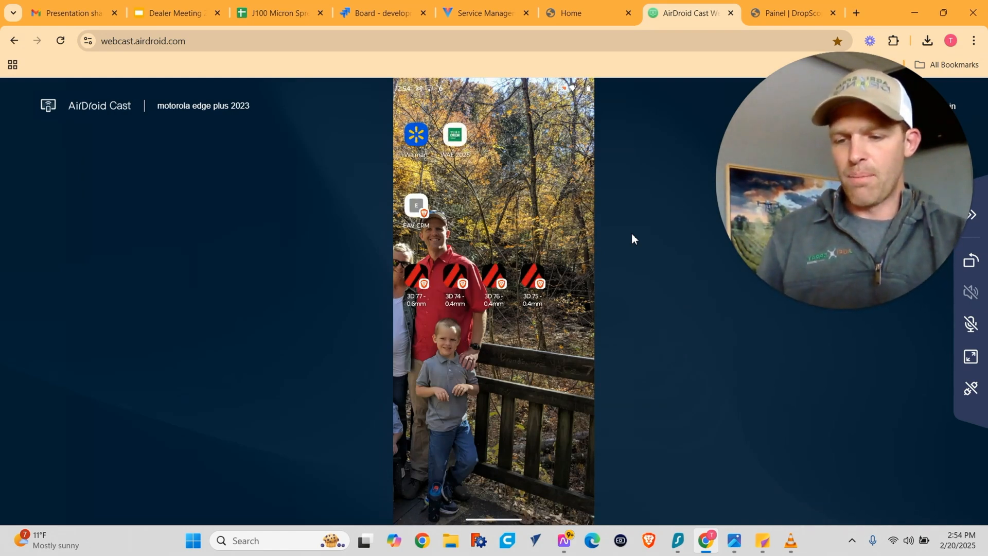
Launch the EAV CRM on the mirrored phone, log in, and open the Apps page
left_click(415, 205)
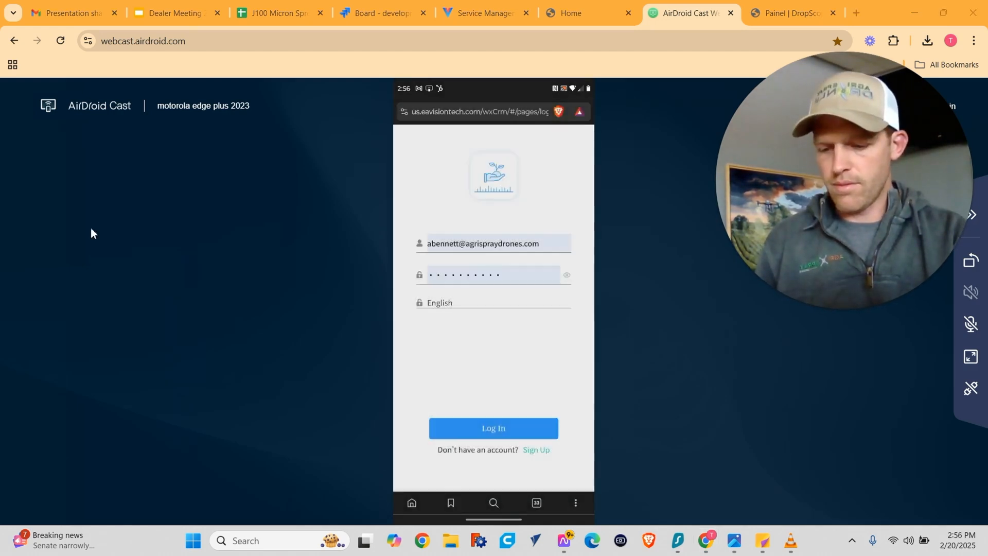
left_click(493, 428)
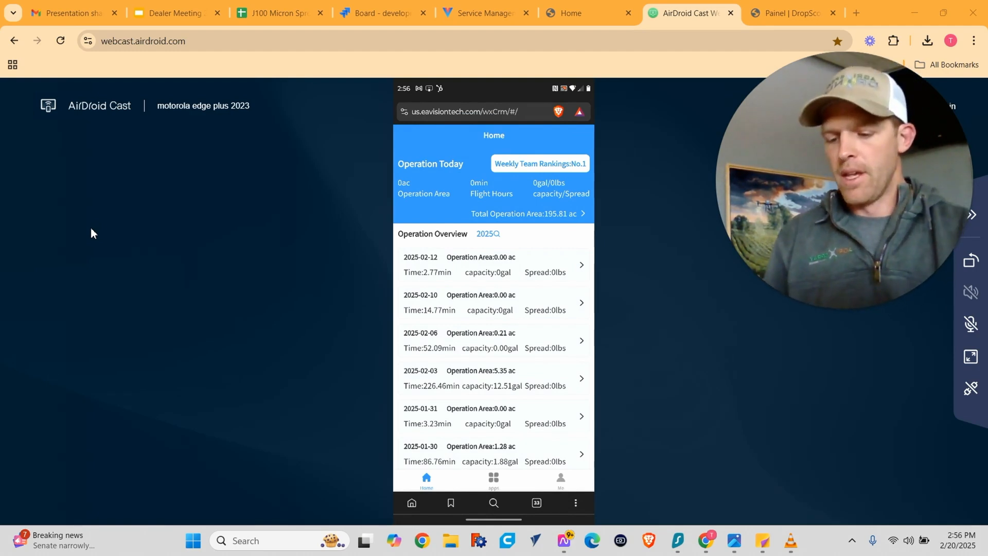
left_click(493, 480)
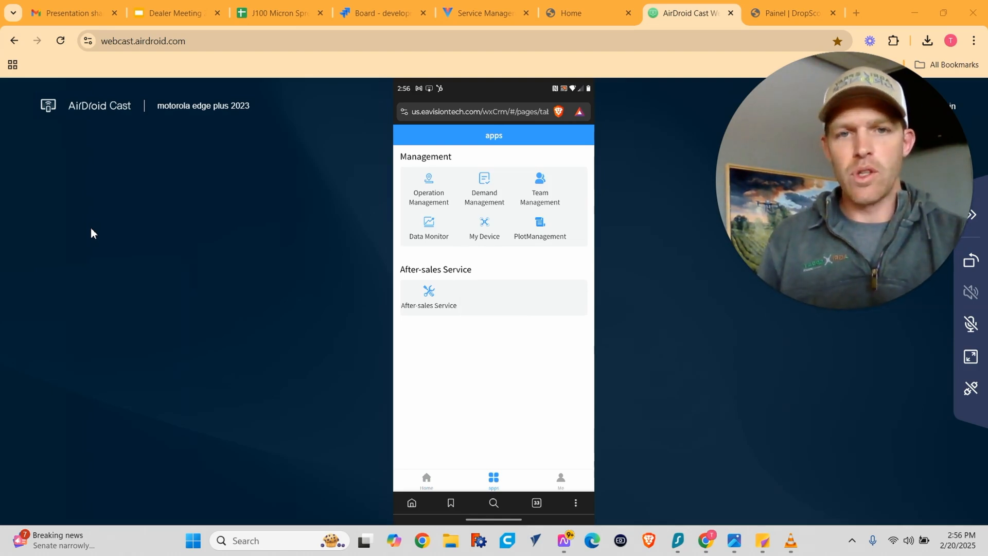
Open Plot Management, choose a map source, then go back to the apps page
left_click(540, 227)
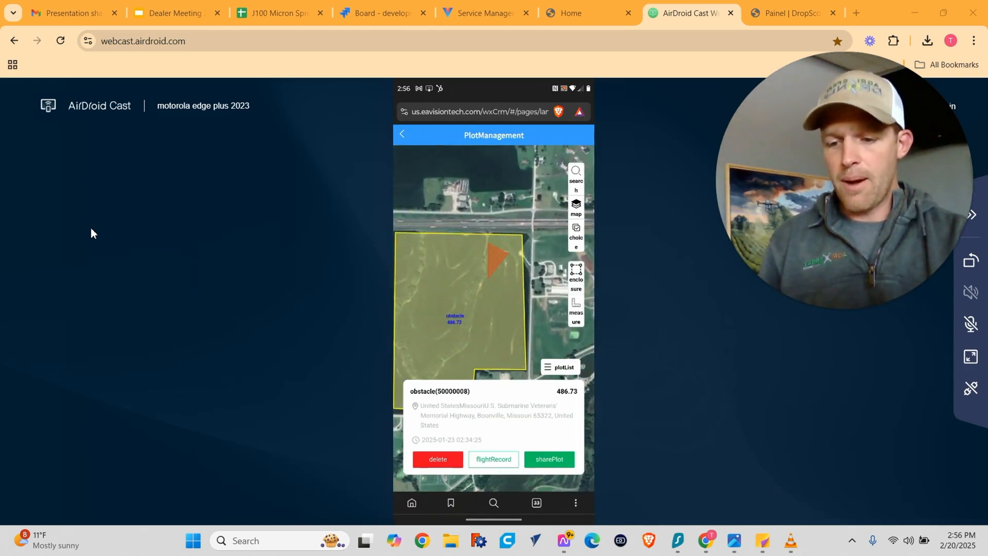
left_click(574, 203)
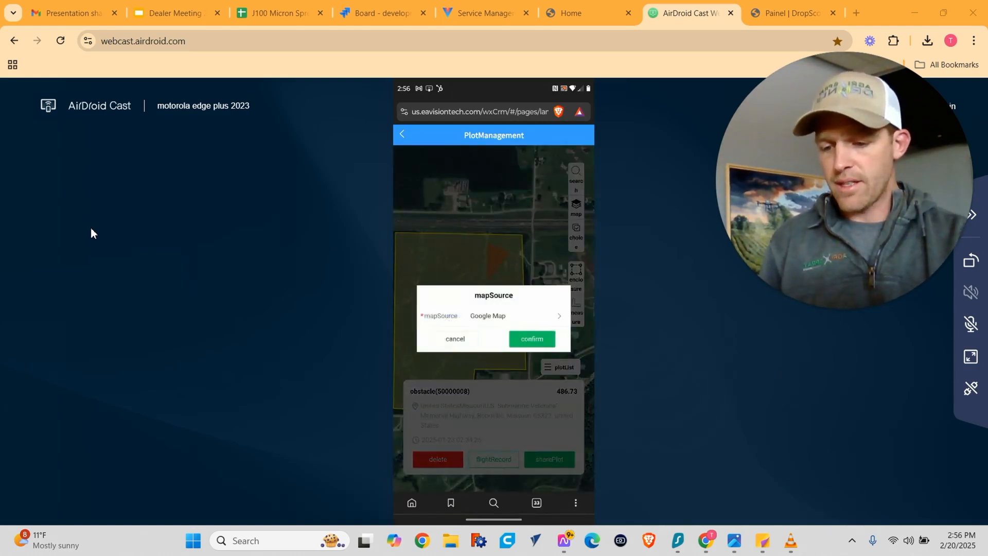
left_click(531, 339)
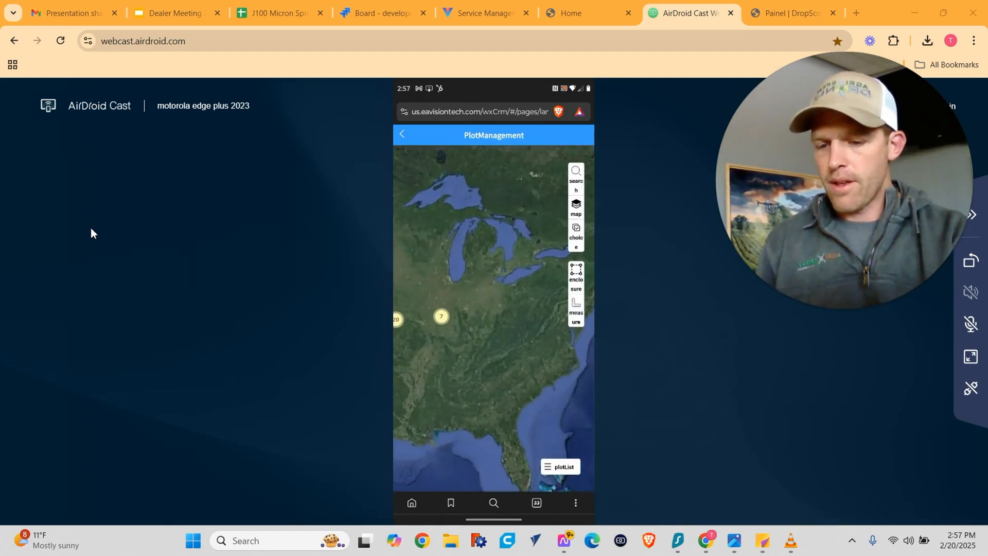
left_click(494, 480)
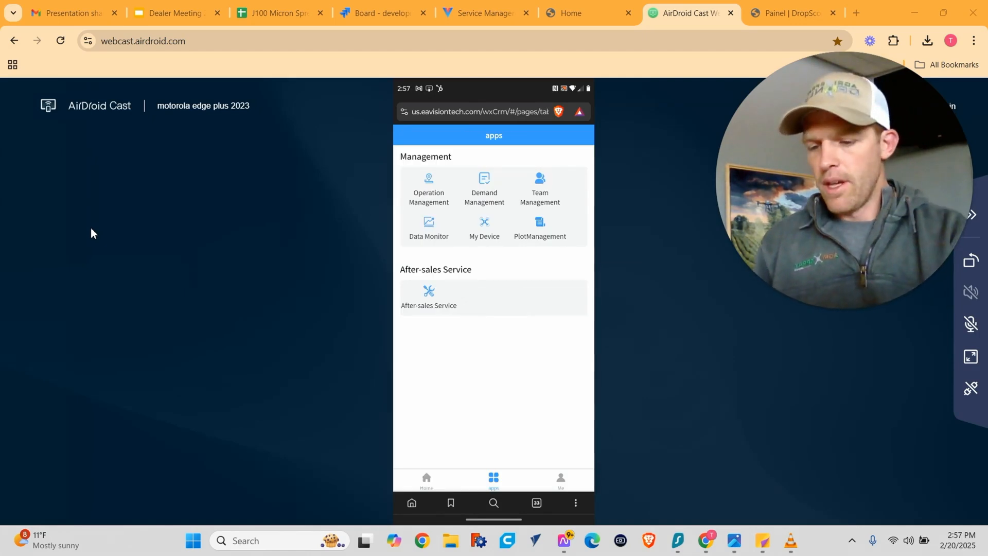
left_click(539, 185)
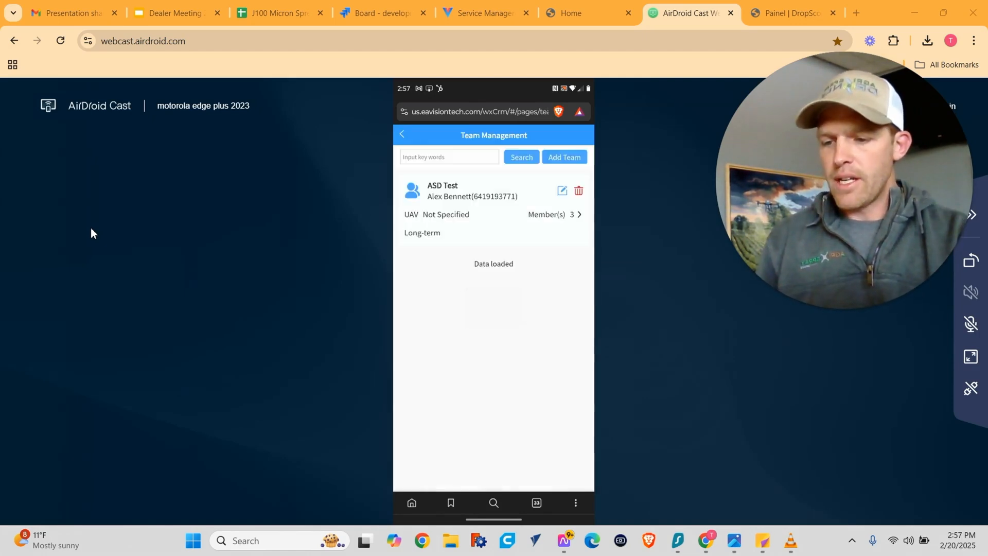
left_click(402, 135)
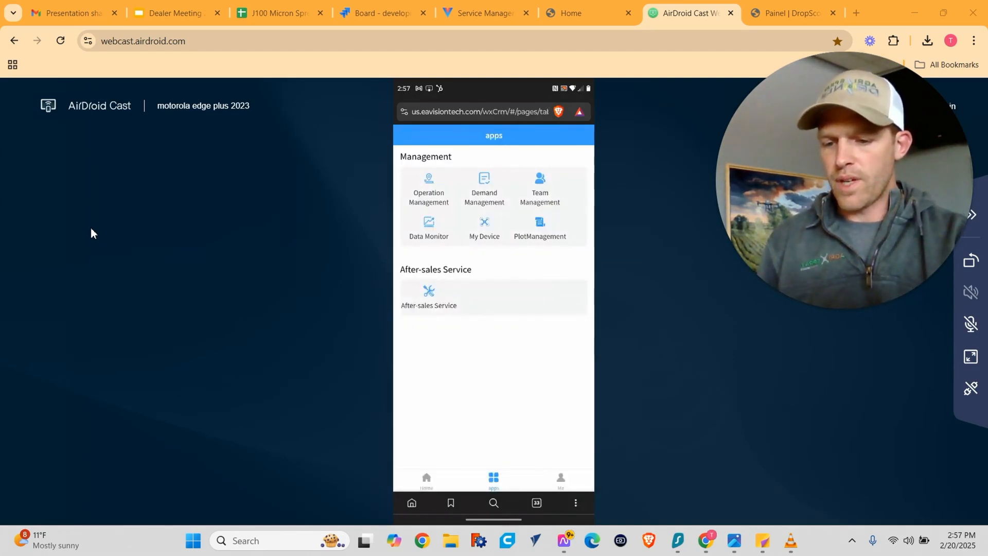
left_click(484, 189)
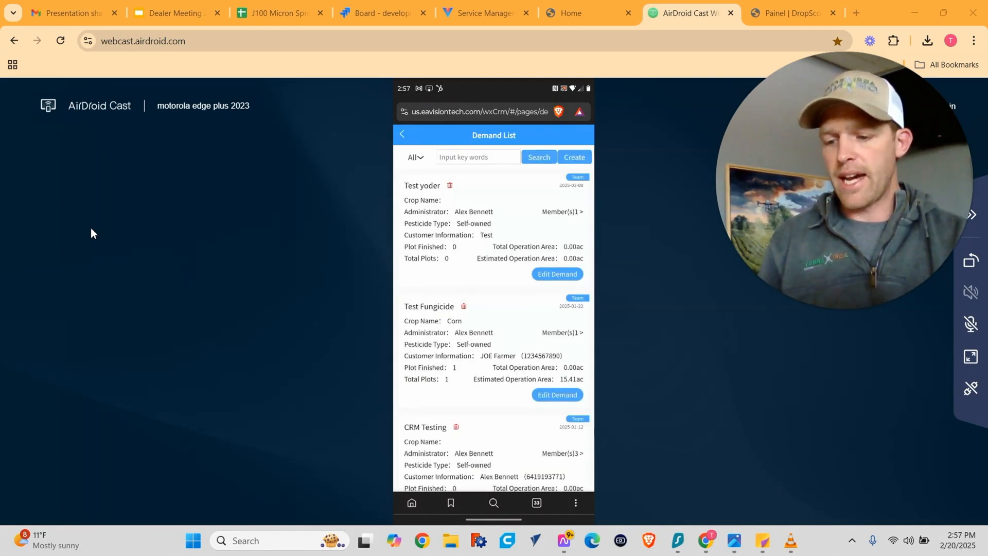
scroll("down", 3)
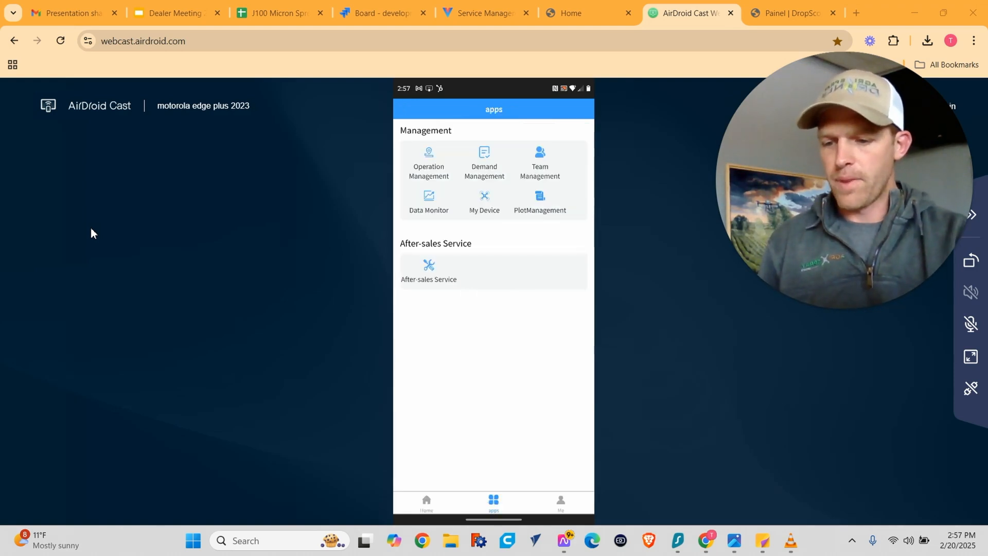
left_click(428, 160)
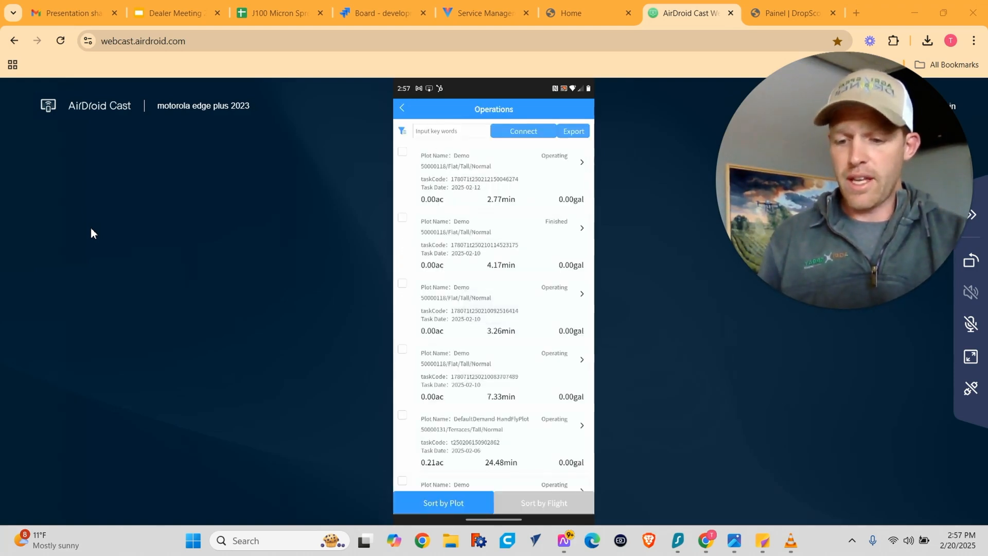
scroll("down", 3)
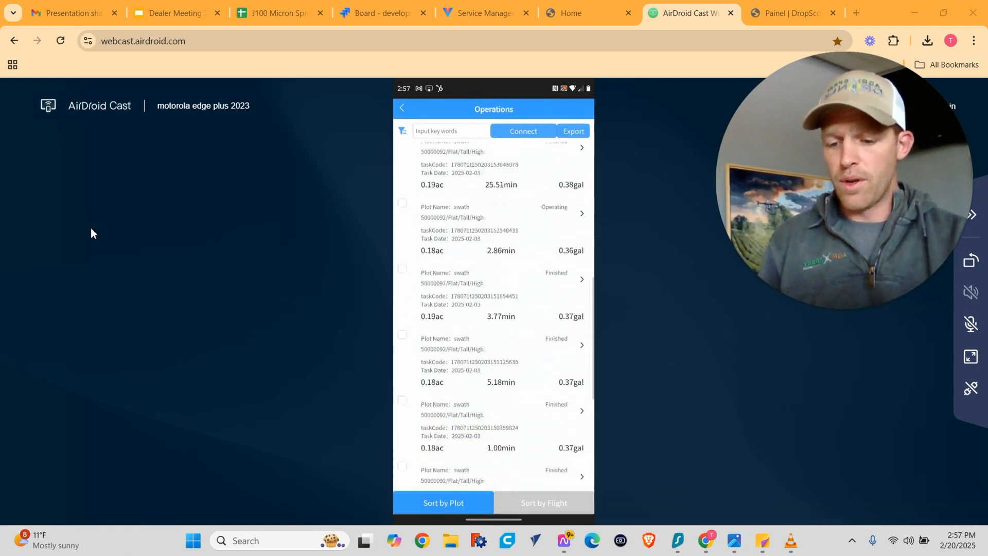
scroll("down", 3)
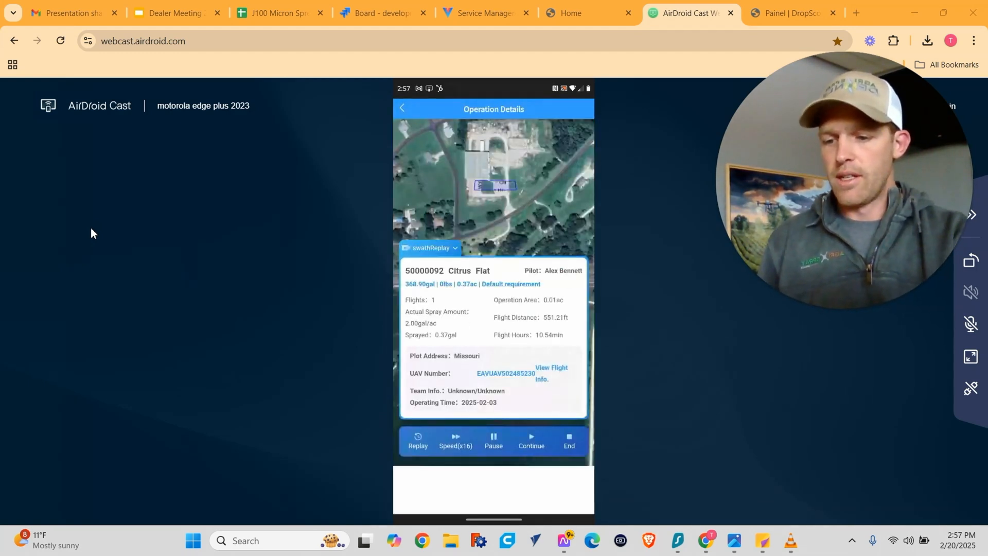
left_click(402, 108)
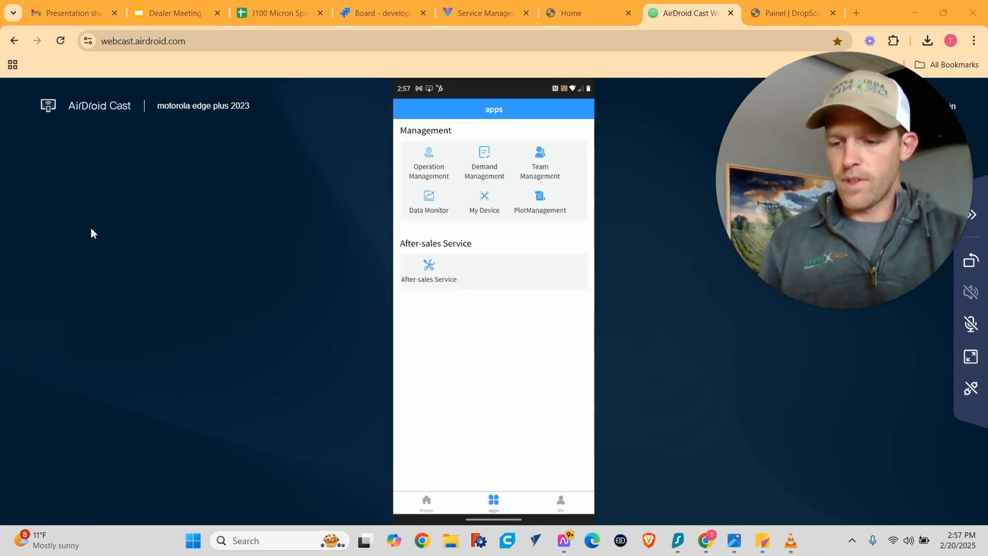
left_click(429, 200)
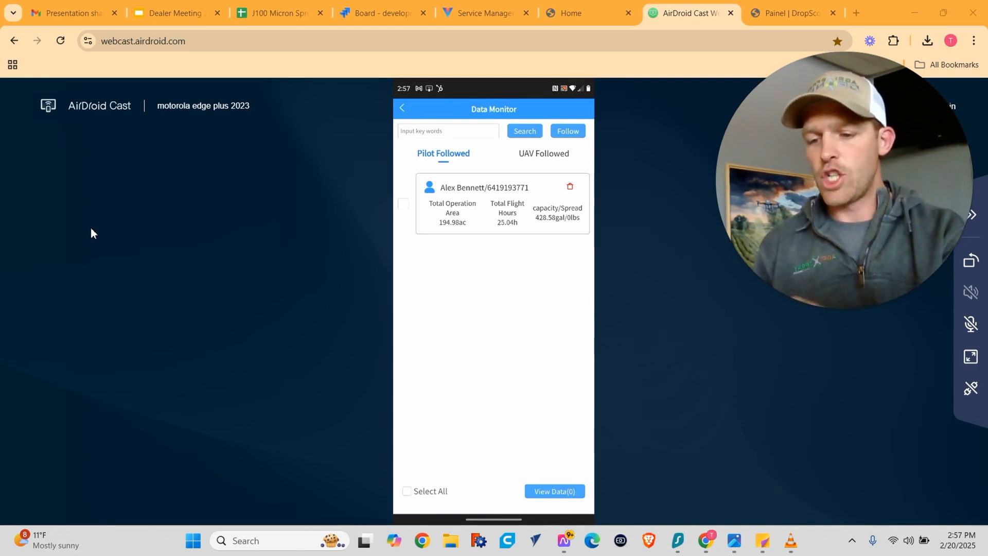
left_click(402, 107)
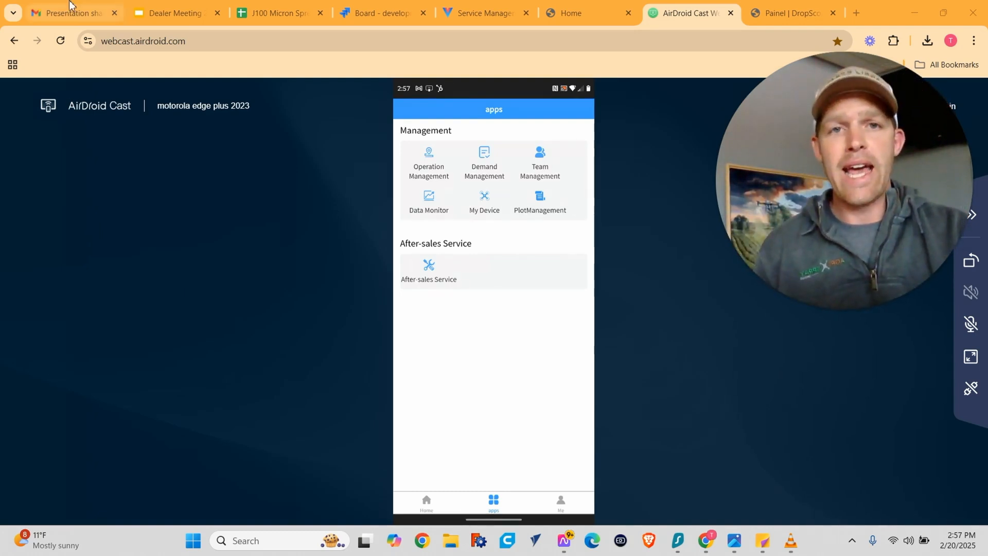
left_click(586, 12)
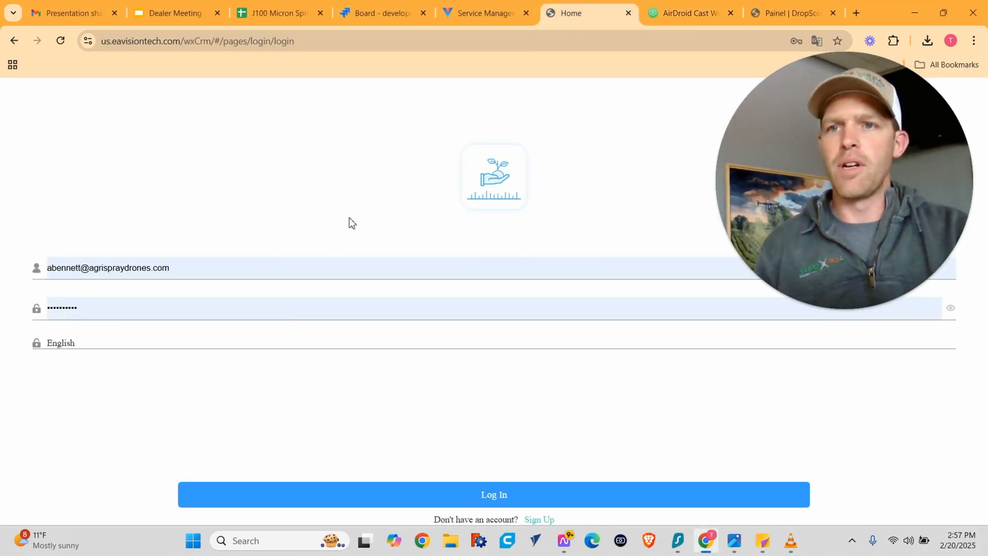
mouse_move(475, 401)
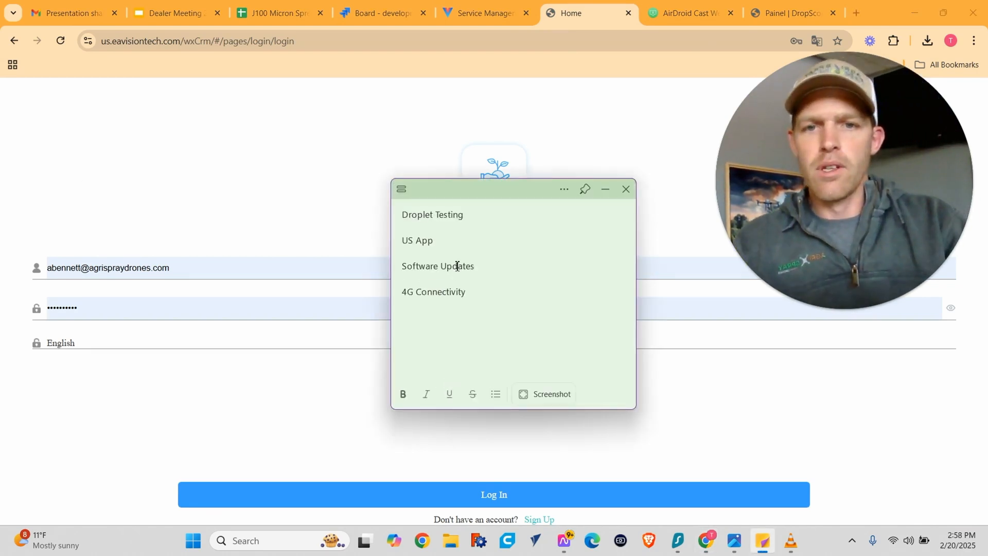
Pick out the Software Updates topic on the sticky-note agenda
left_click(378, 12)
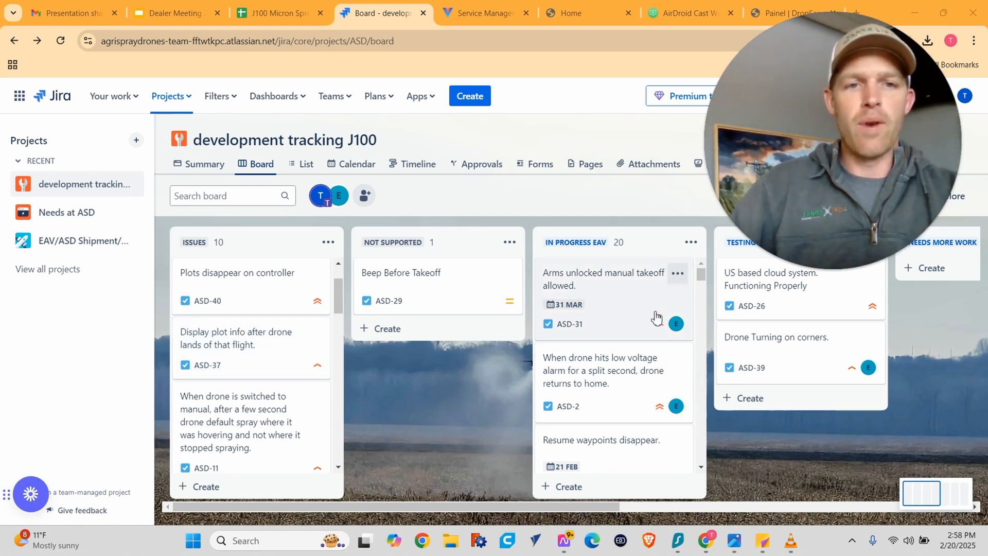
Scroll across the J100 board to the Pushed For Update column of seven issues
scroll("down", 3)
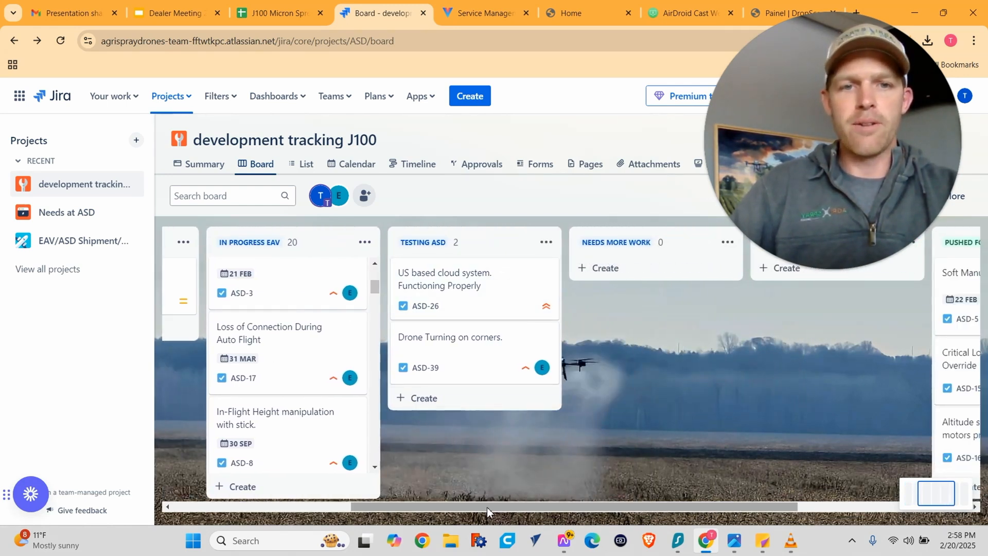
scroll("right", 3)
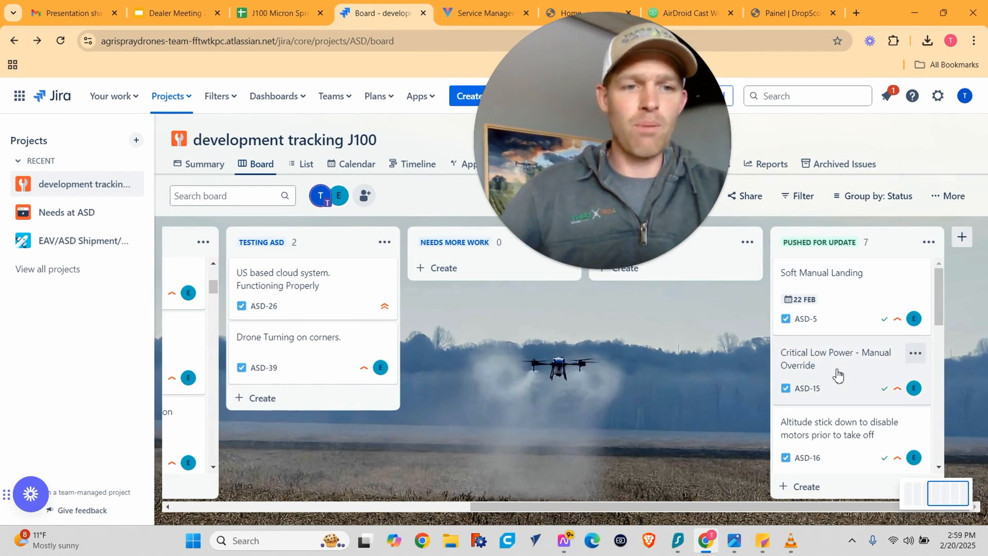
scroll("down", 3)
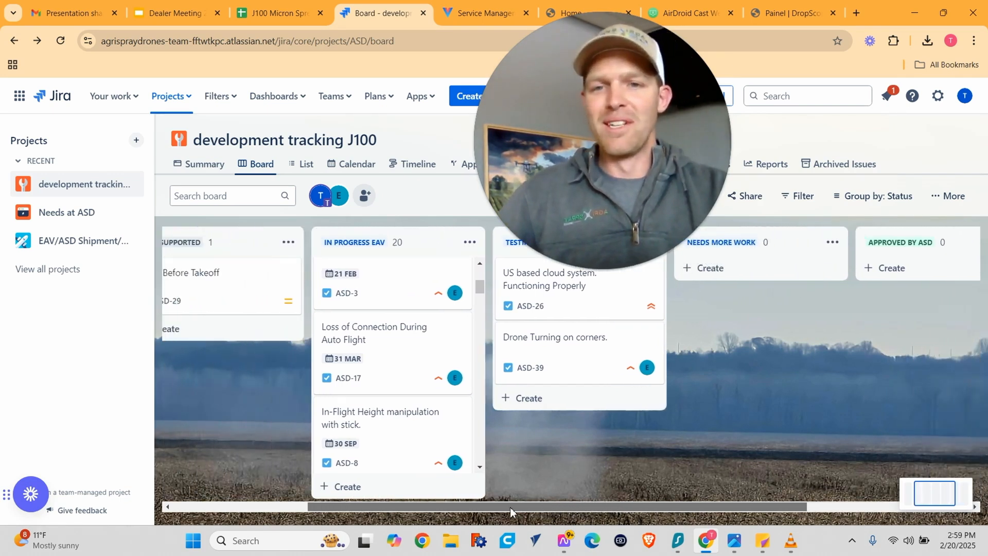
scroll("down", 3)
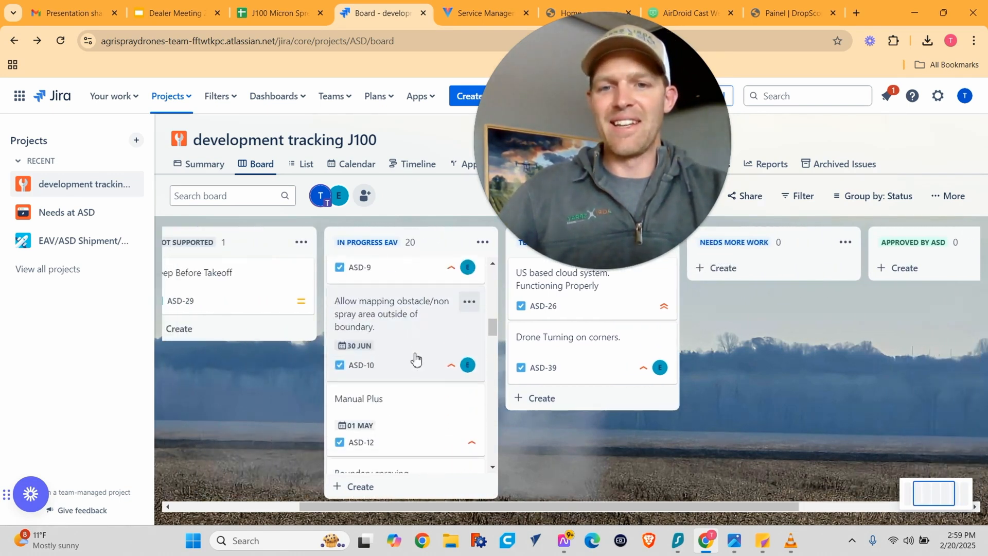
scroll("down", 3)
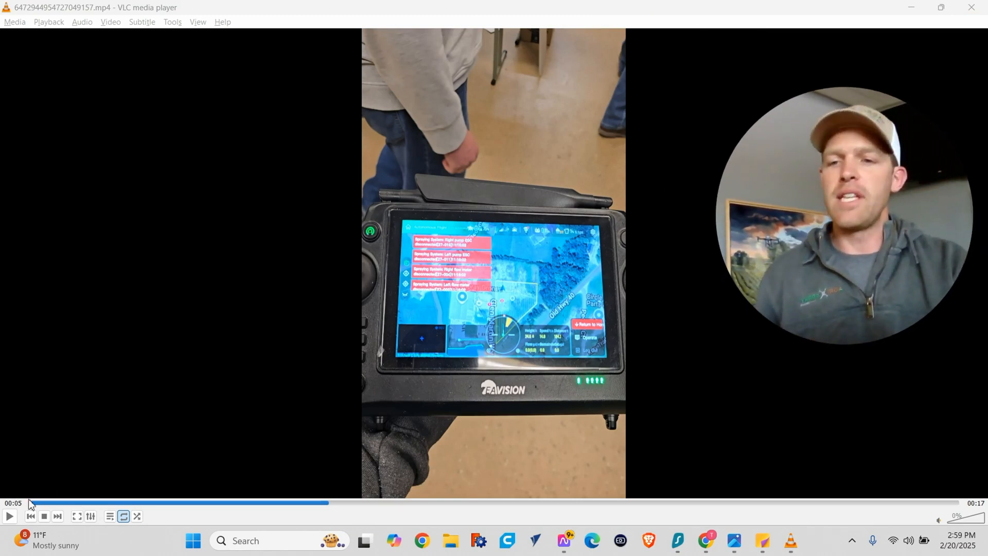
Play the controller video, pause on the pump ESC and flow meter disconnect warnings, then resume
left_click(9, 516)
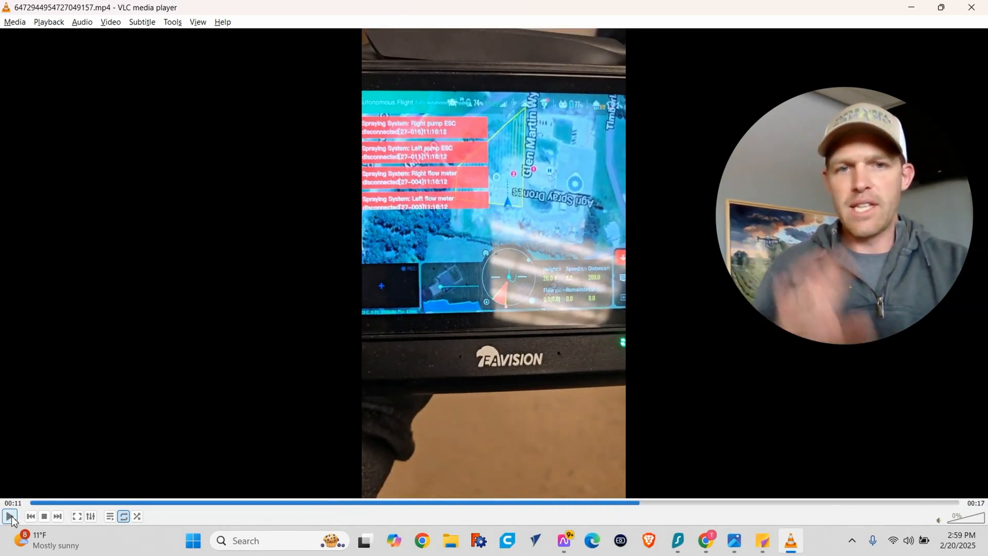
left_click(10, 516)
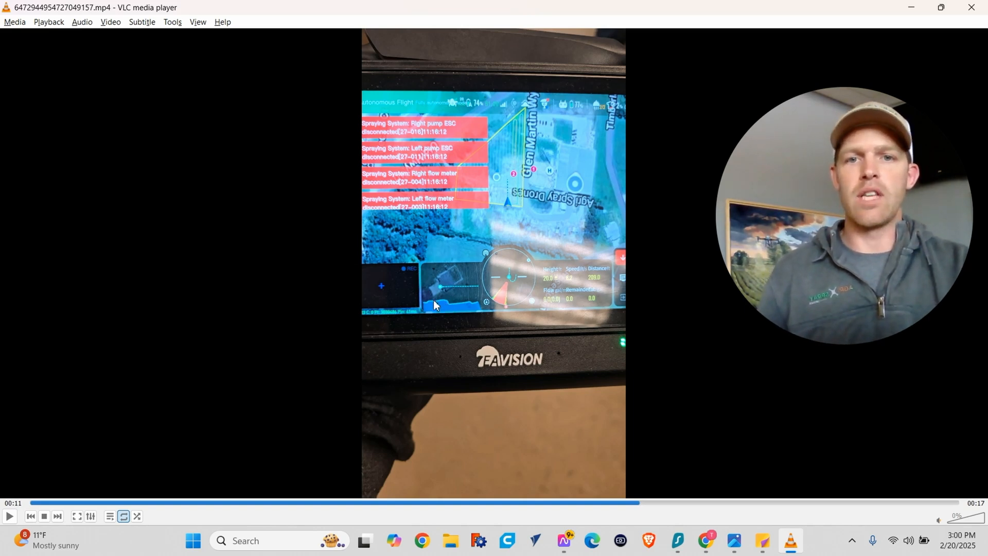
mouse_move(512, 210)
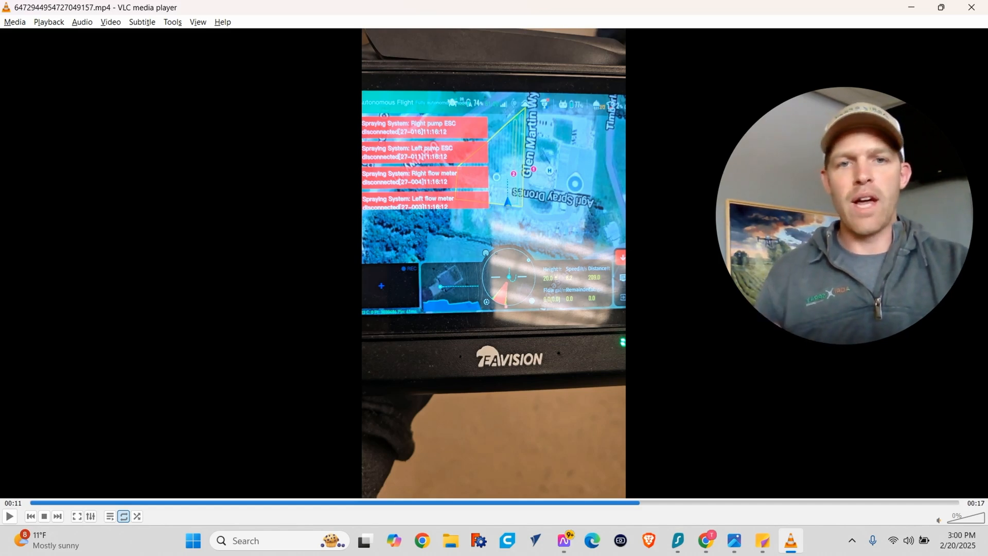
left_click(10, 516)
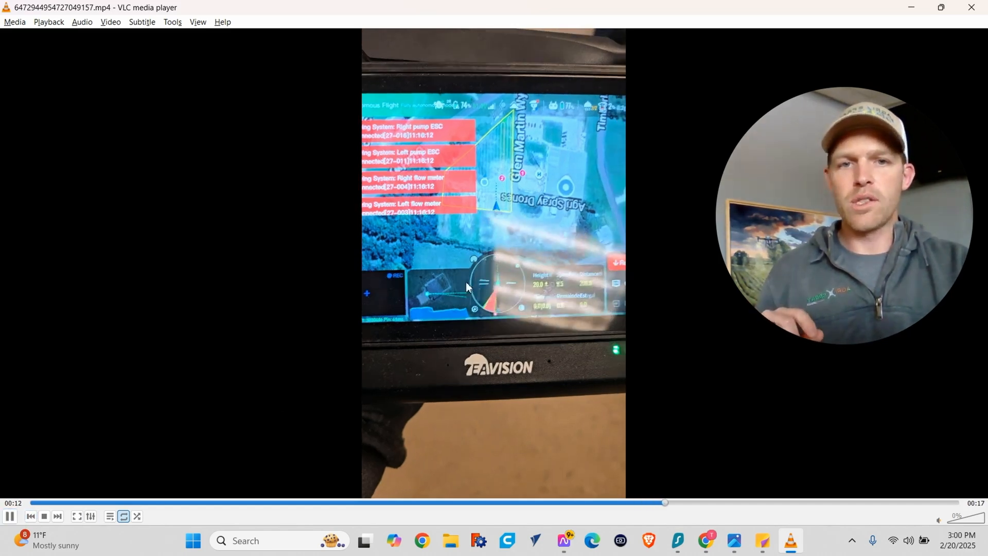